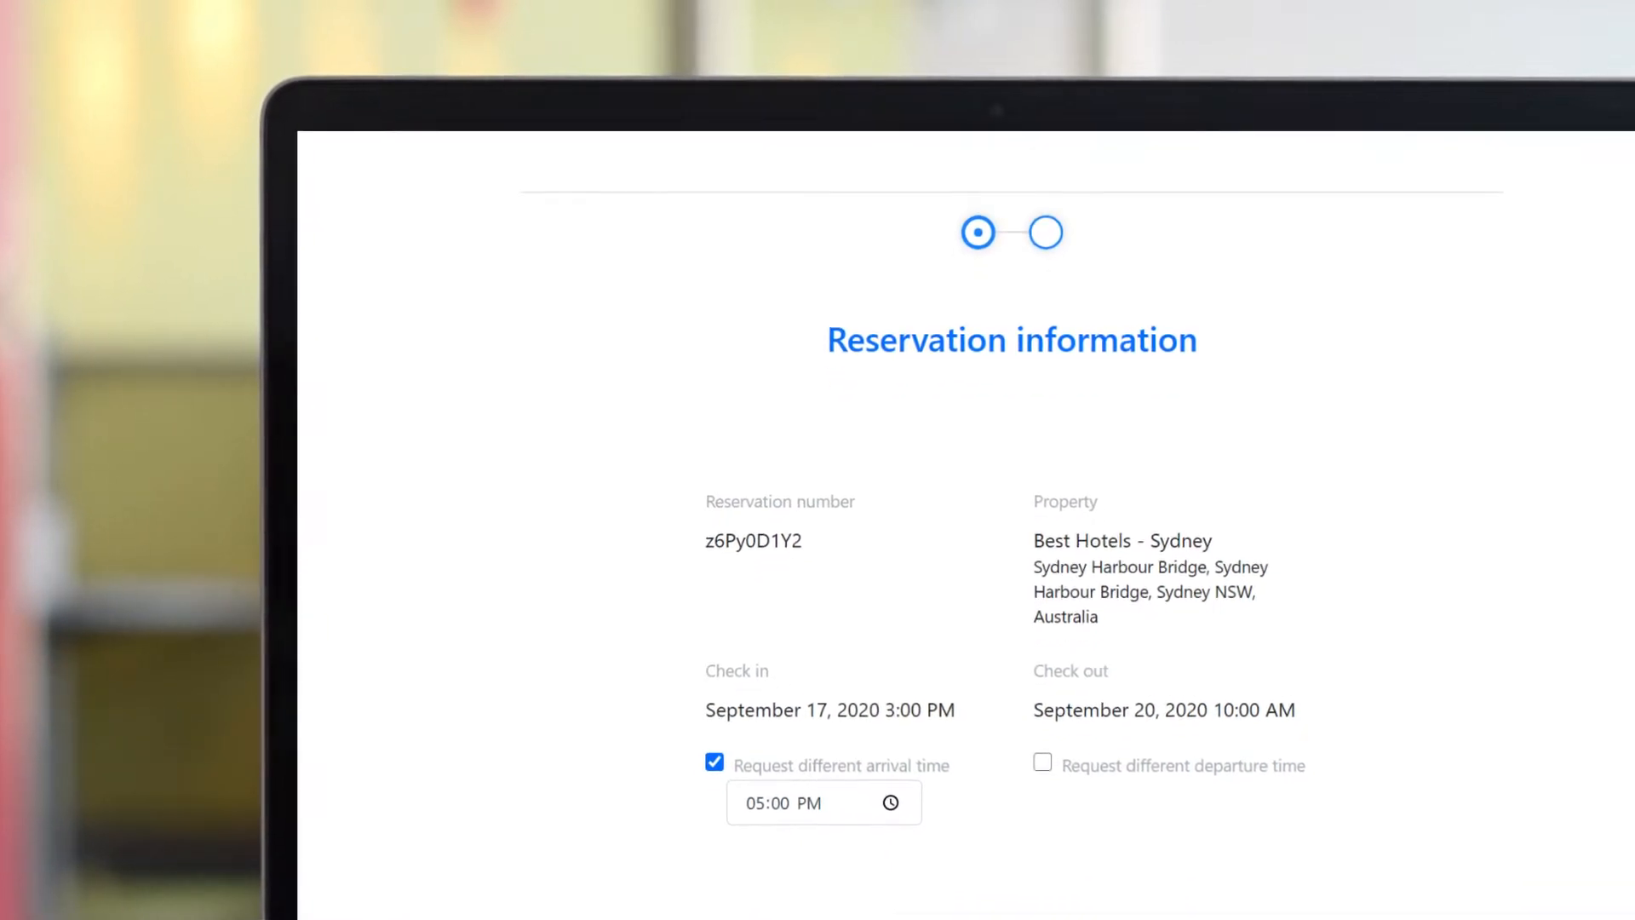
# Step: Go to Documents from the account menu and switch to the Check-in Form template
pyautogui.scroll(-3)
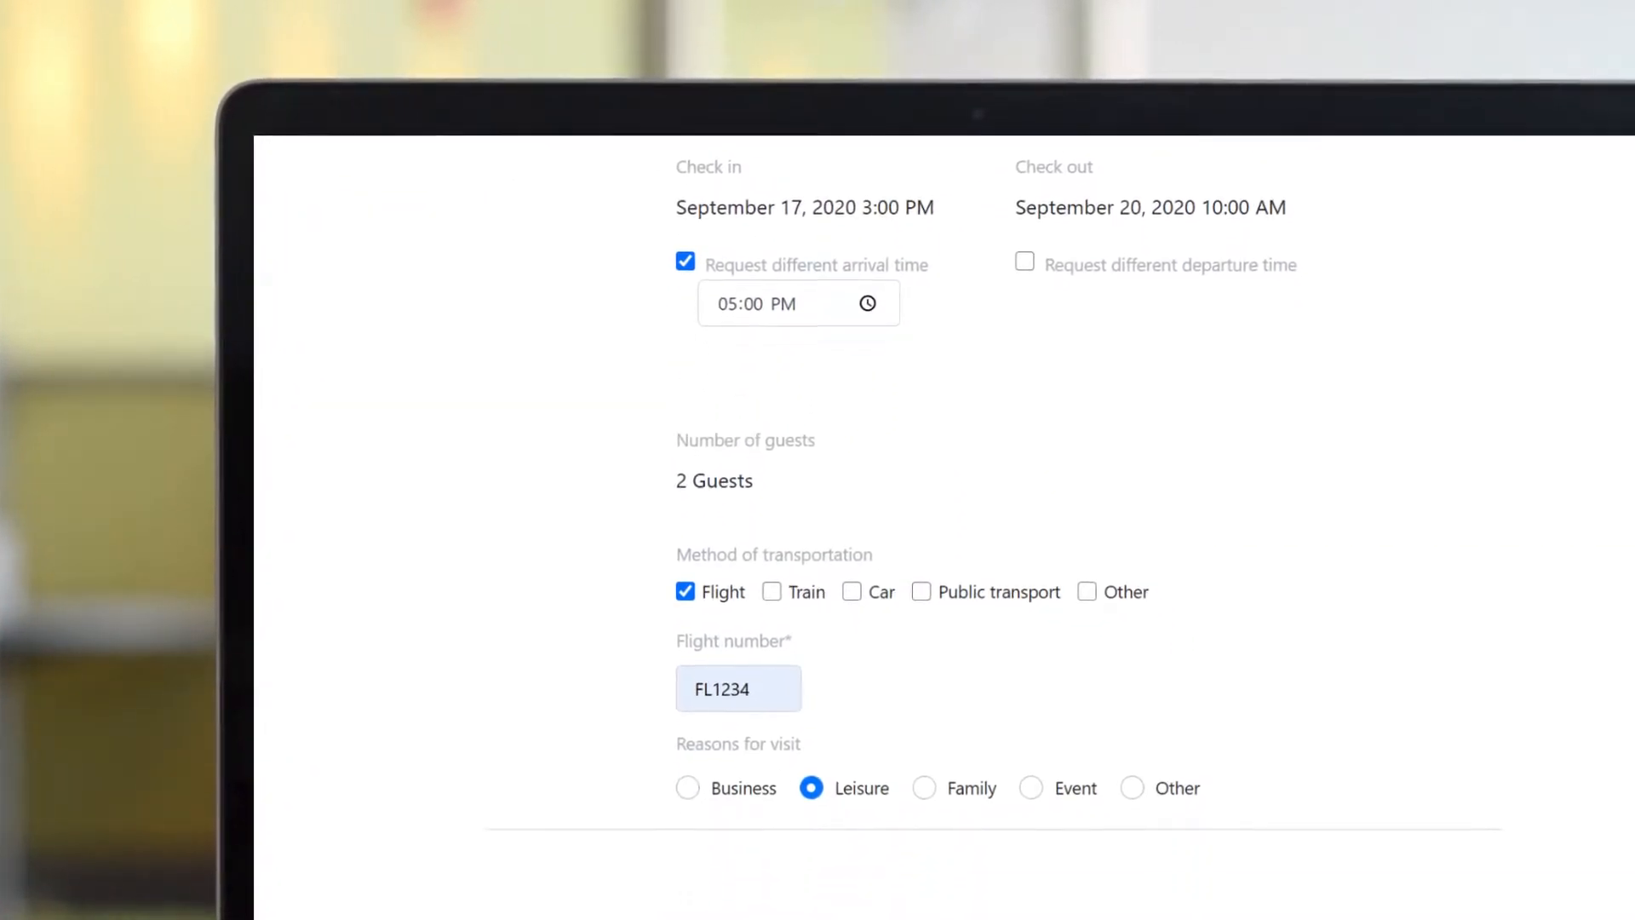
pyautogui.scroll(-3)
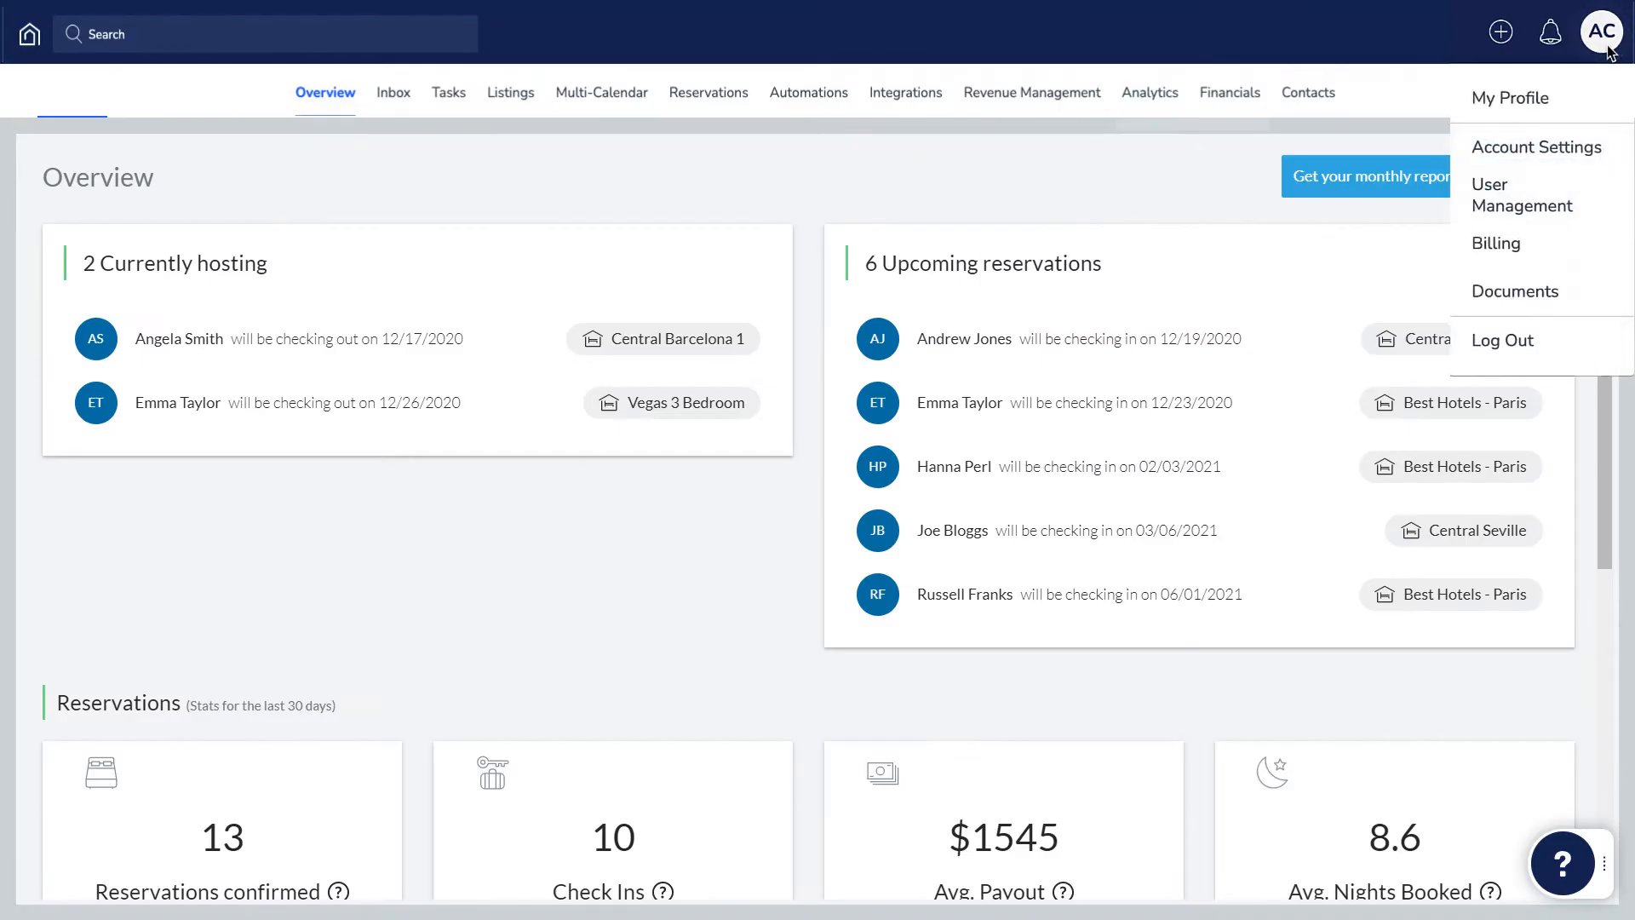
pyautogui.moveTo(1516, 291)
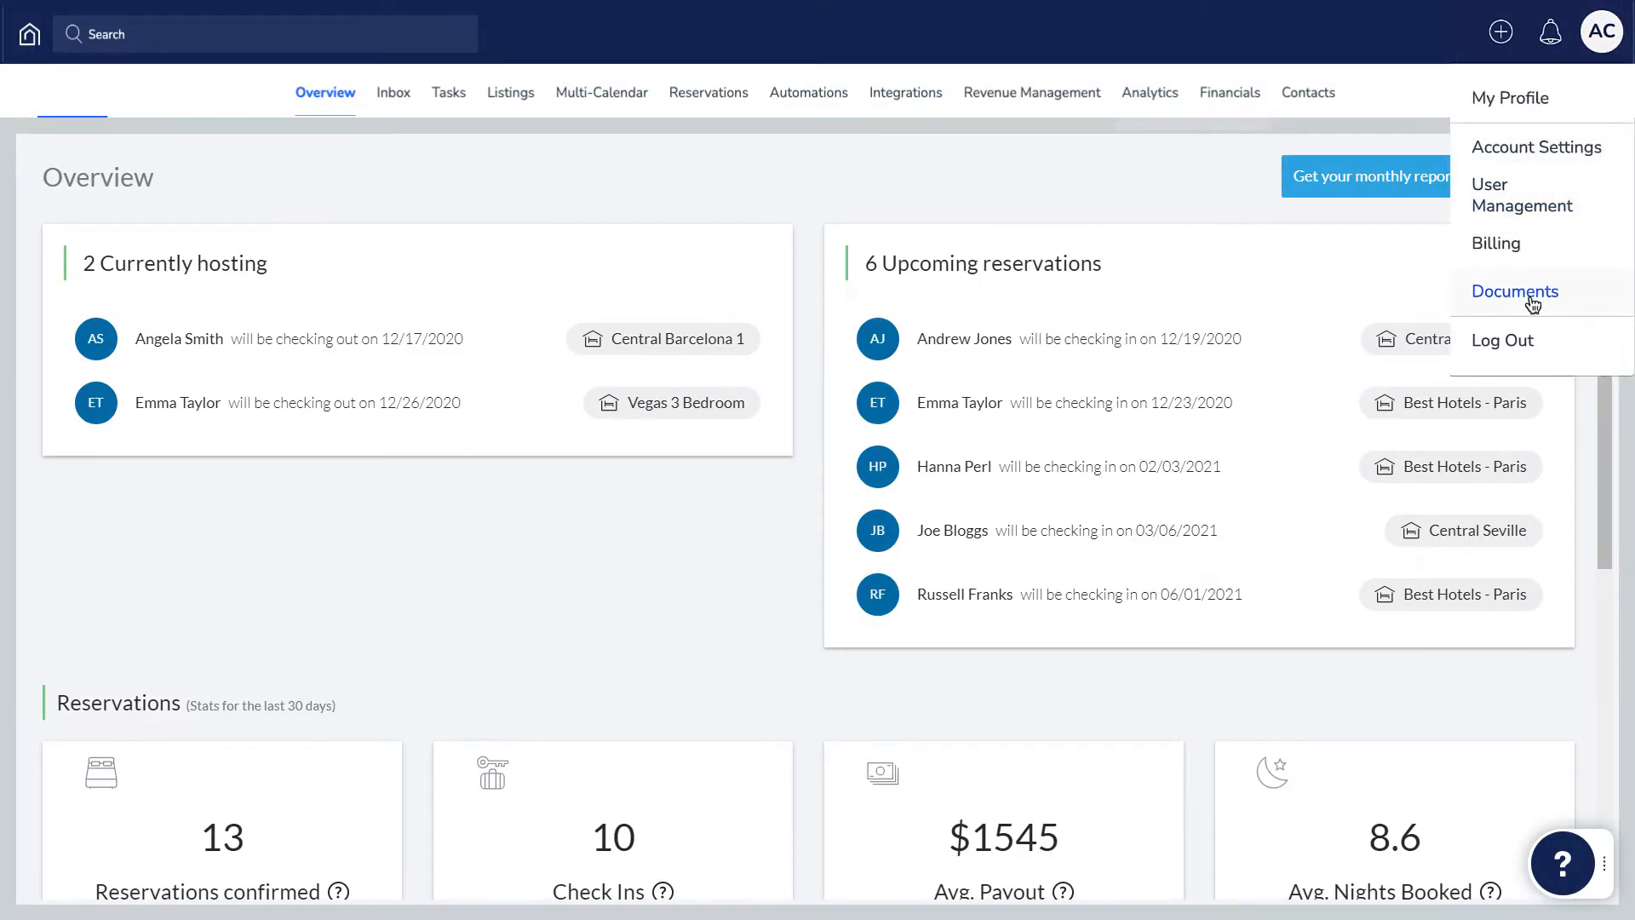
pyautogui.click(1514, 291)
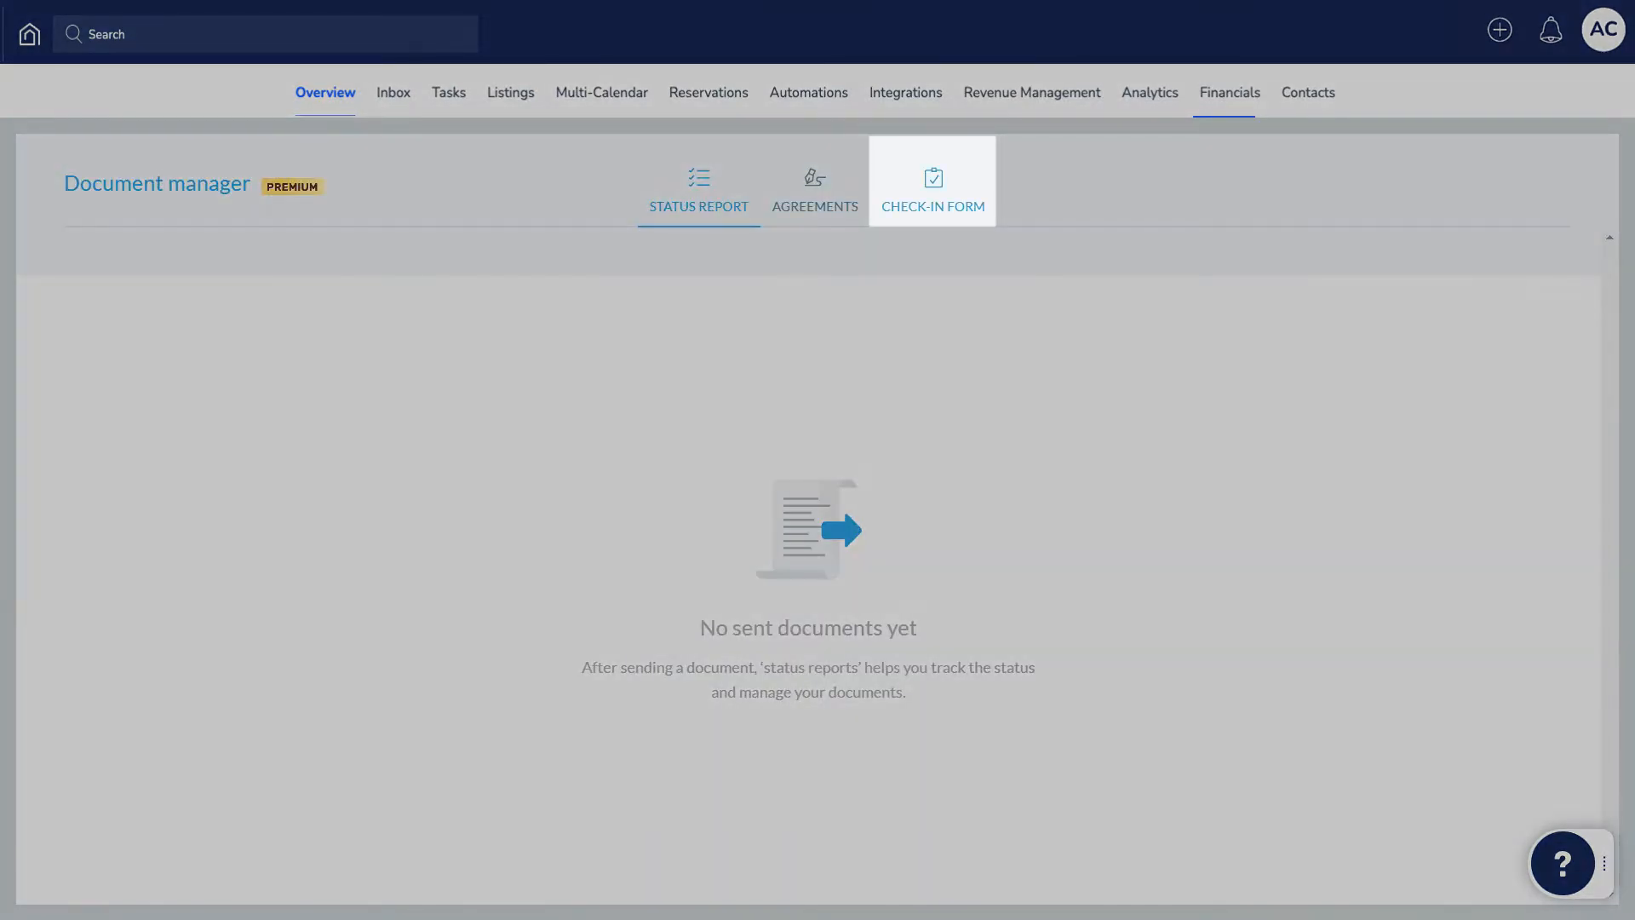
pyautogui.click(931, 187)
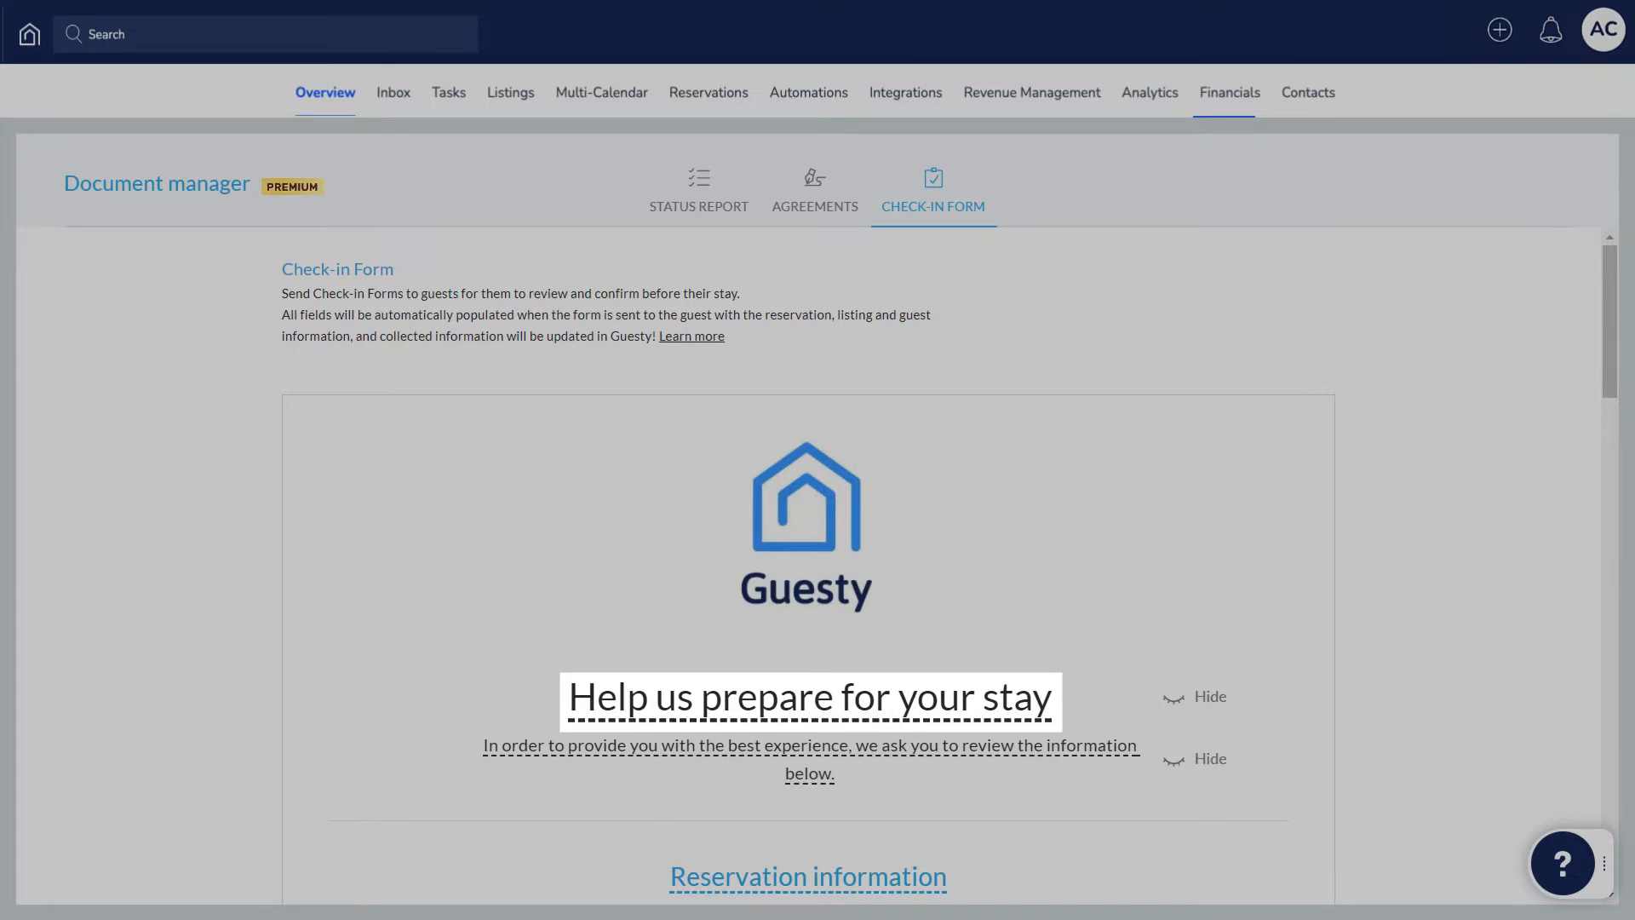
# Step: Hide then re-show the Method of transportation field and move down to Guest information
pyautogui.scroll(-3)
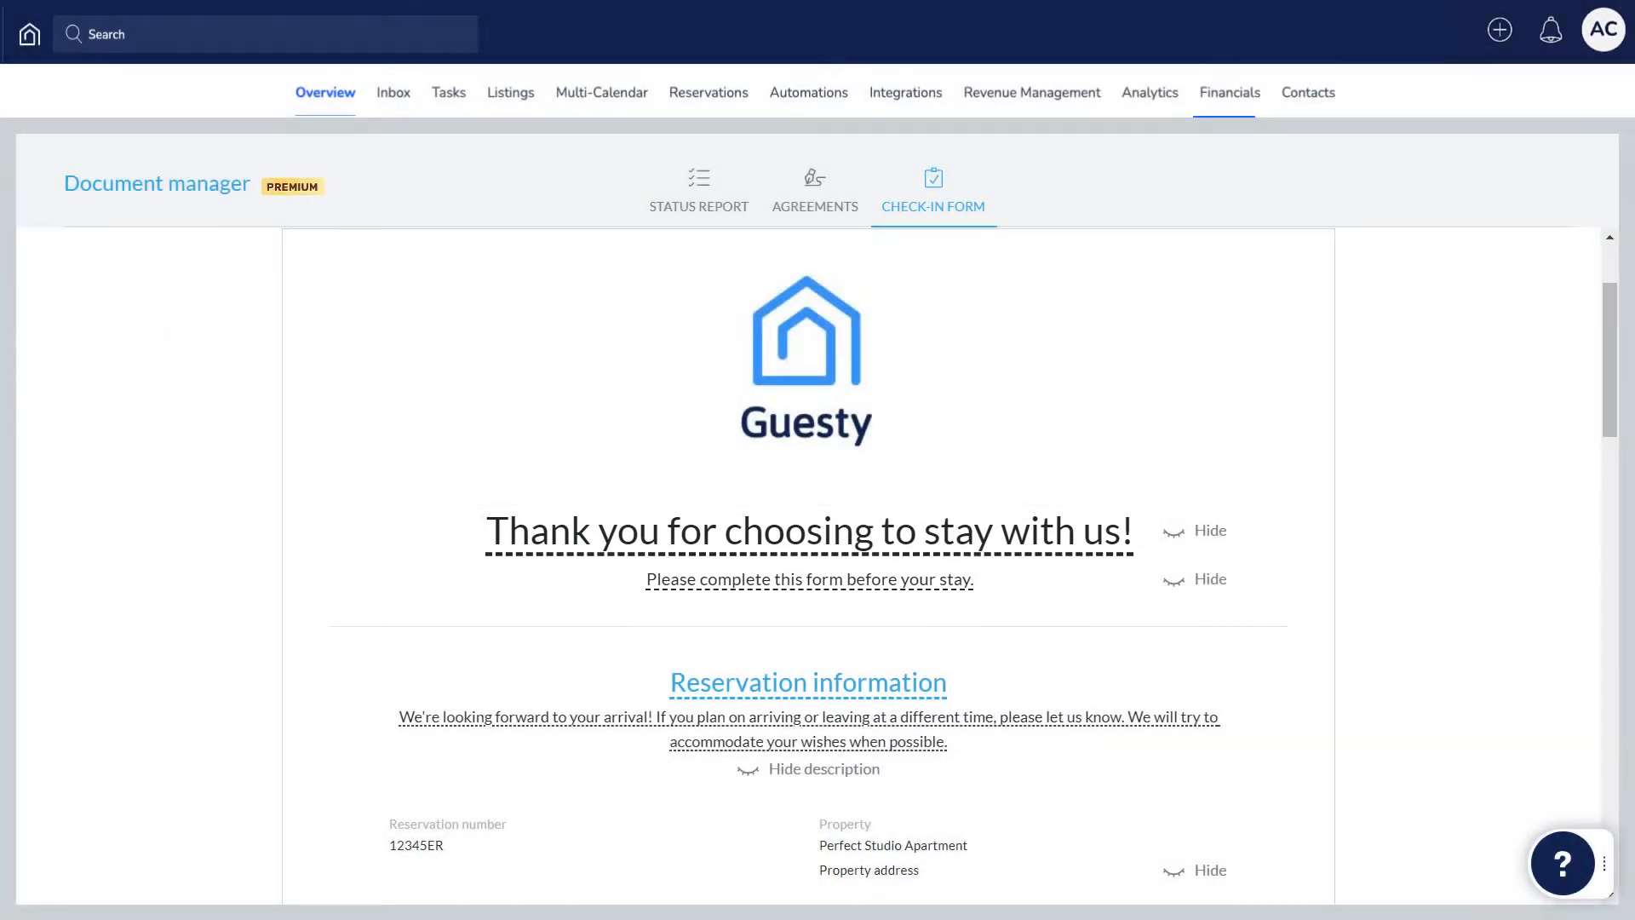
pyautogui.scroll(-3)
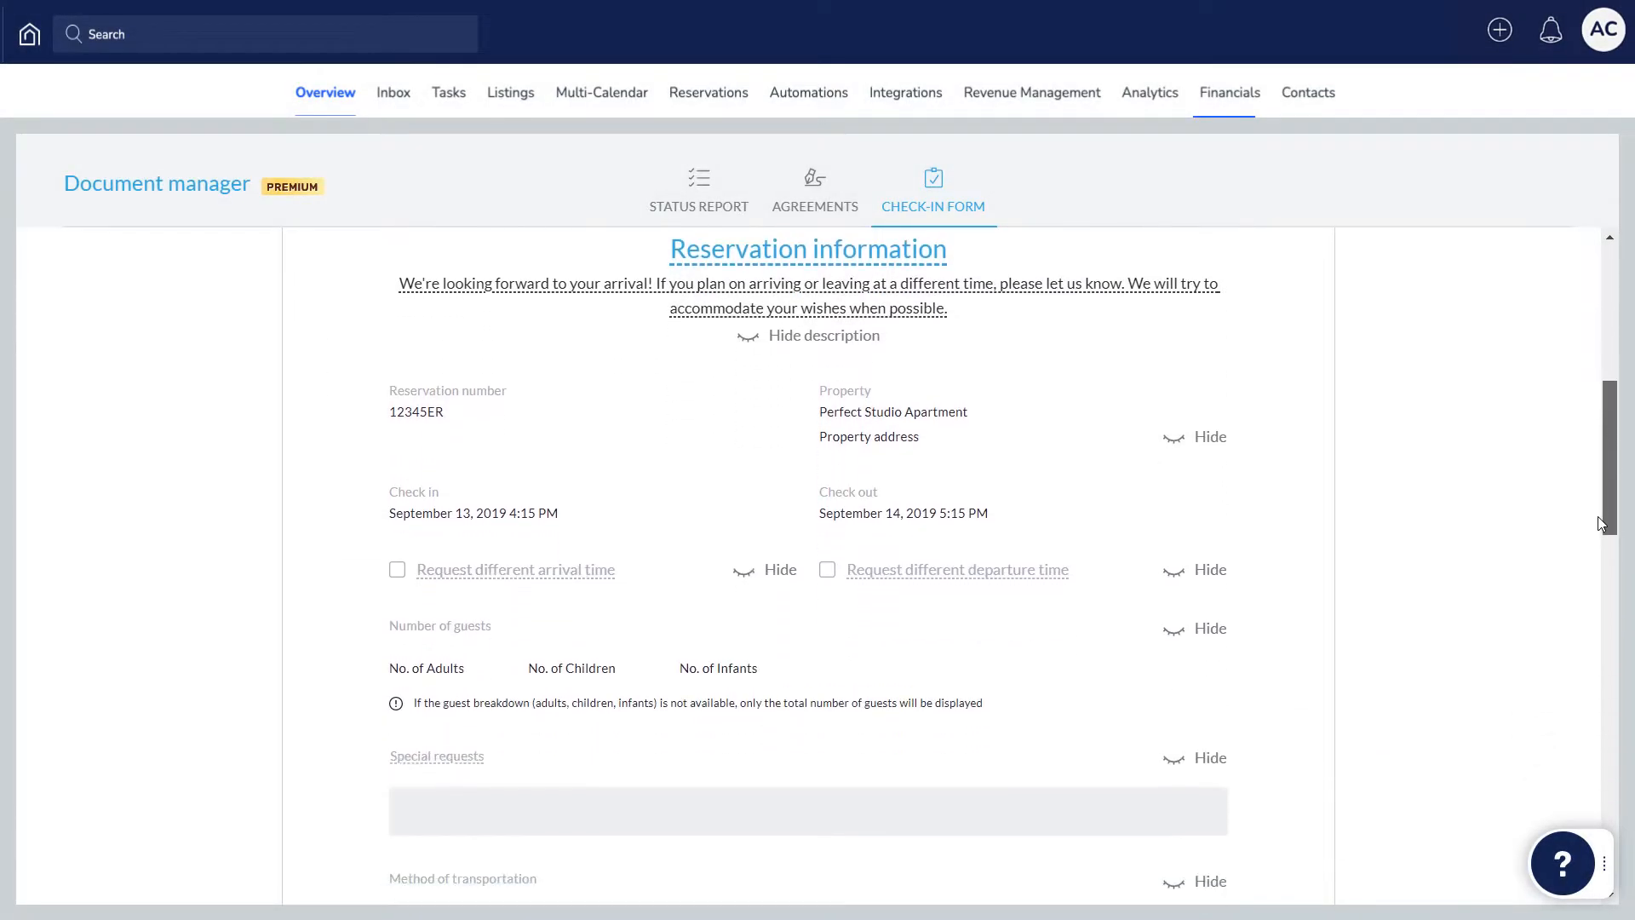
pyautogui.scroll(-3)
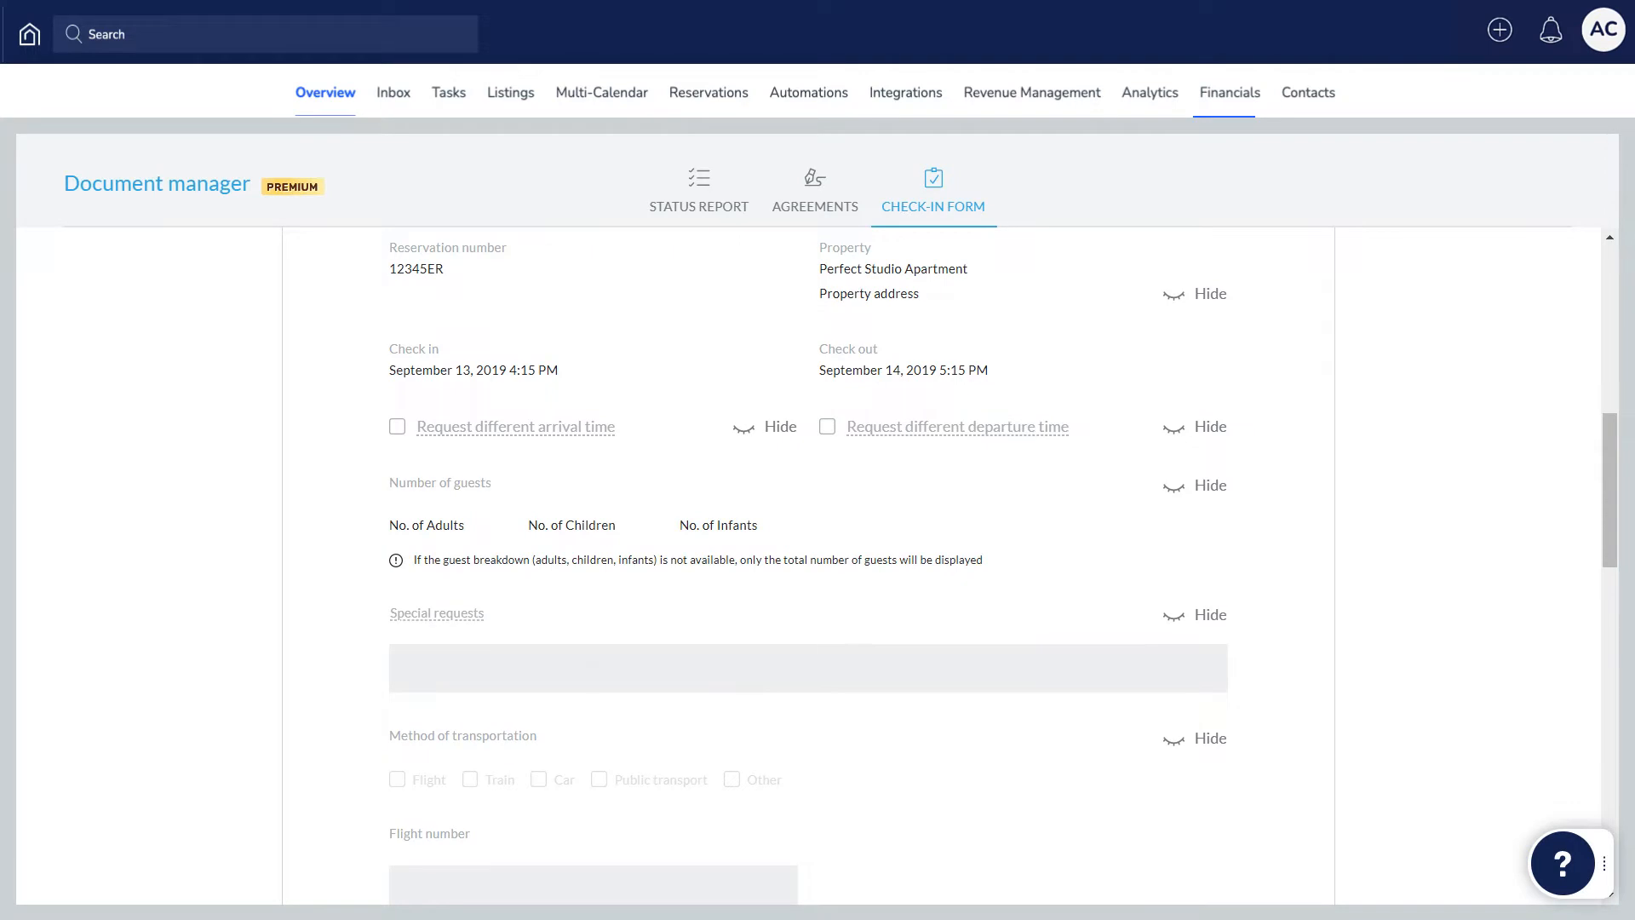
pyautogui.click(1209, 737)
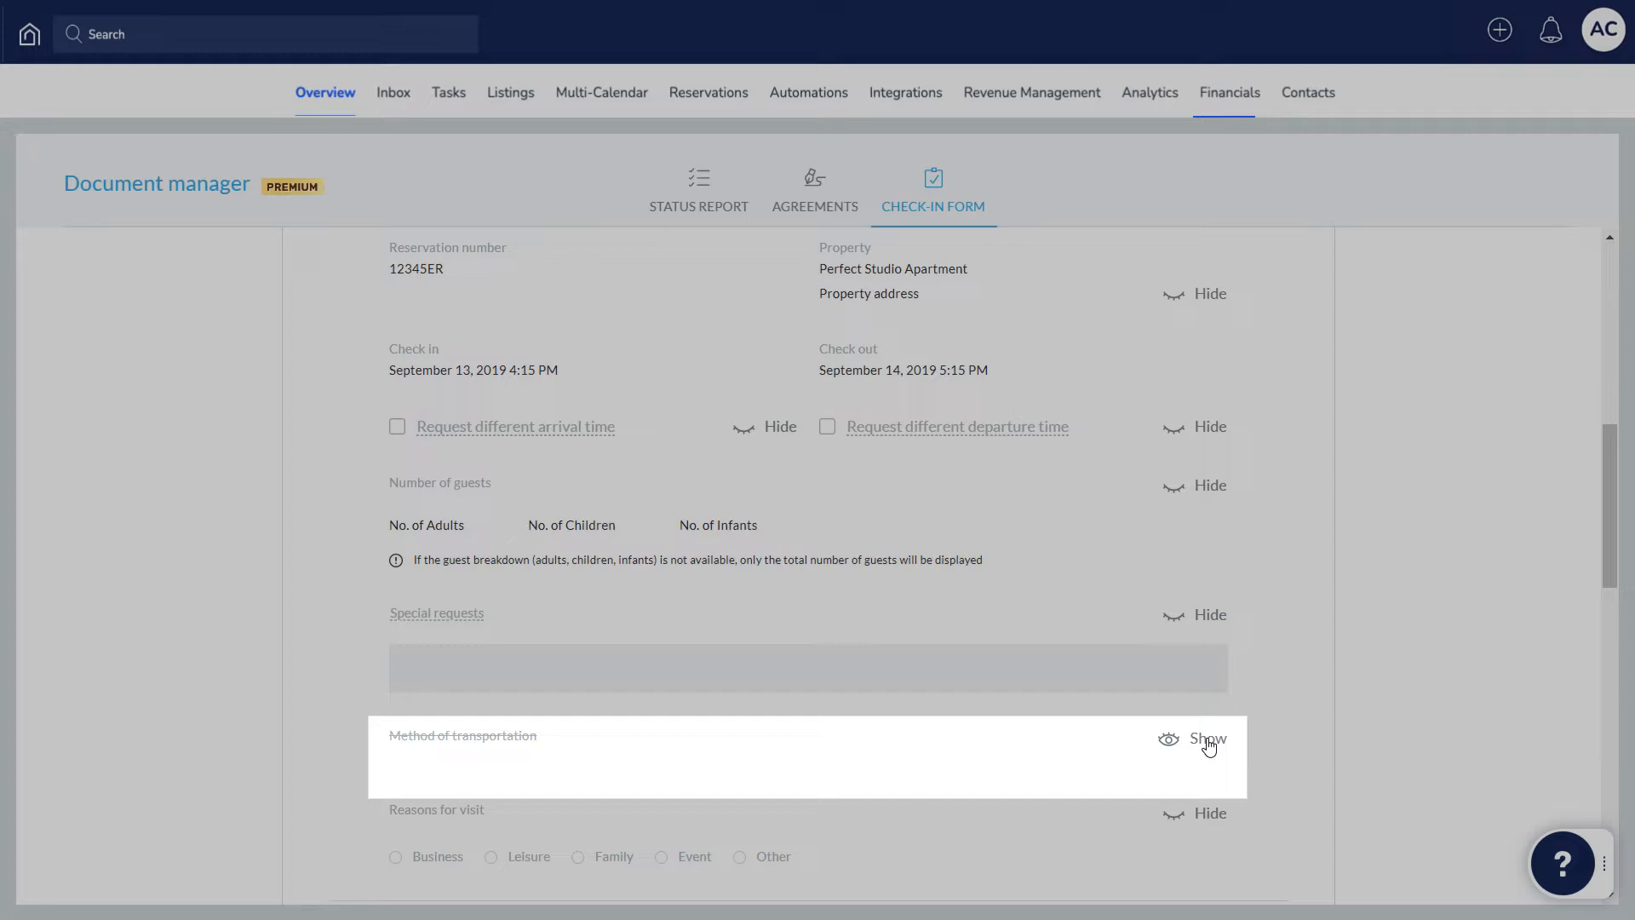
pyautogui.click(1206, 737)
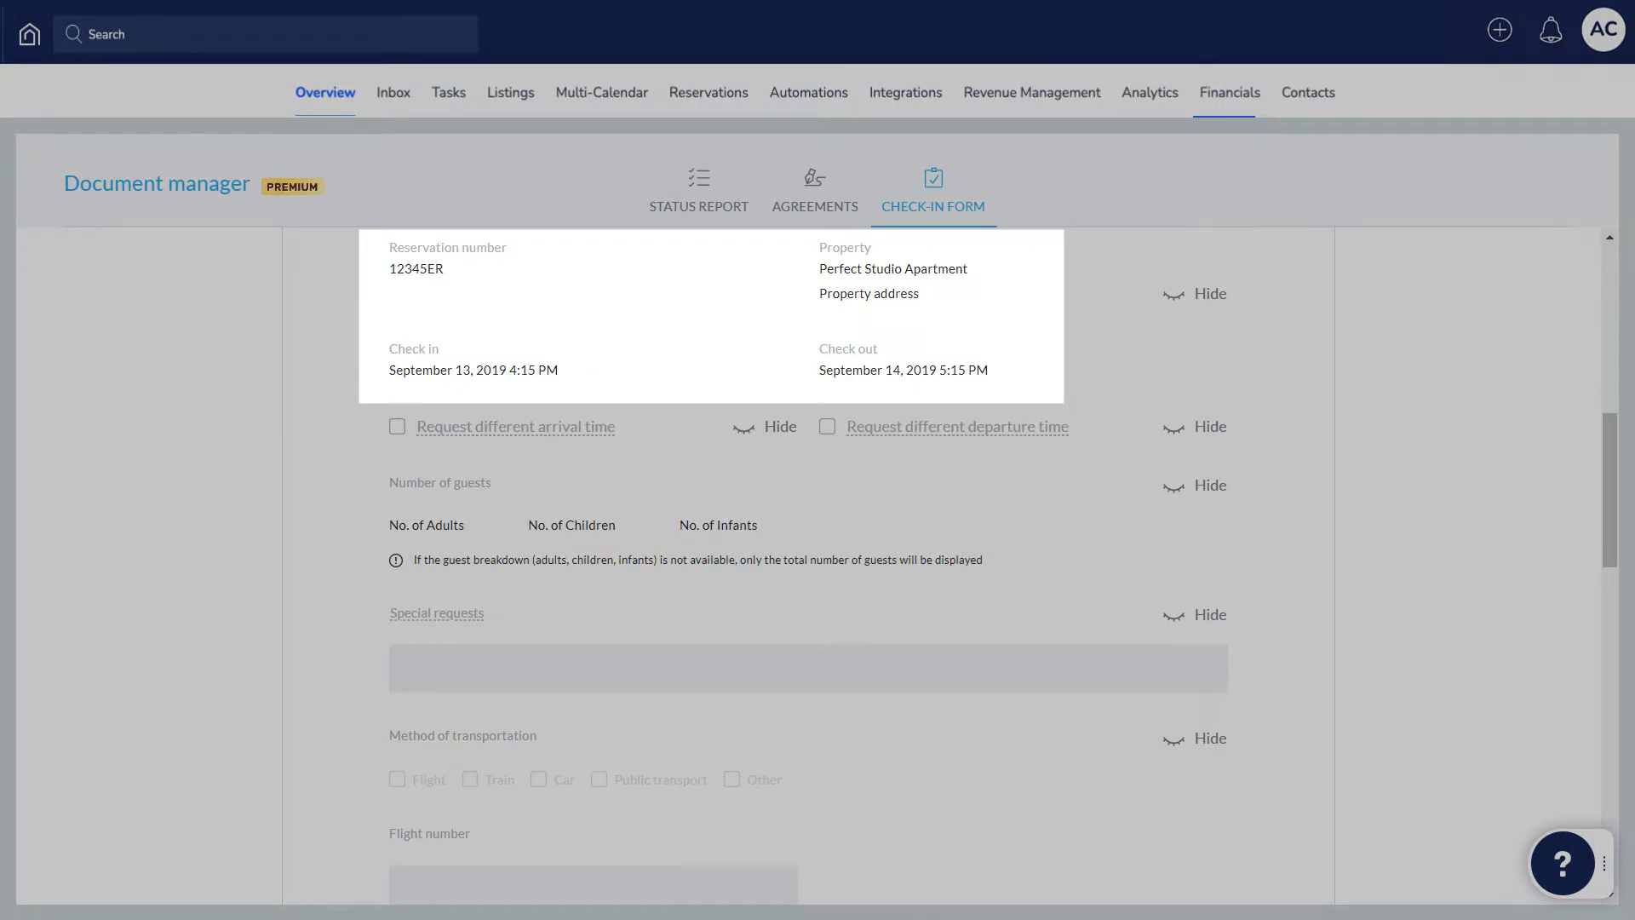
pyautogui.scroll(-3)
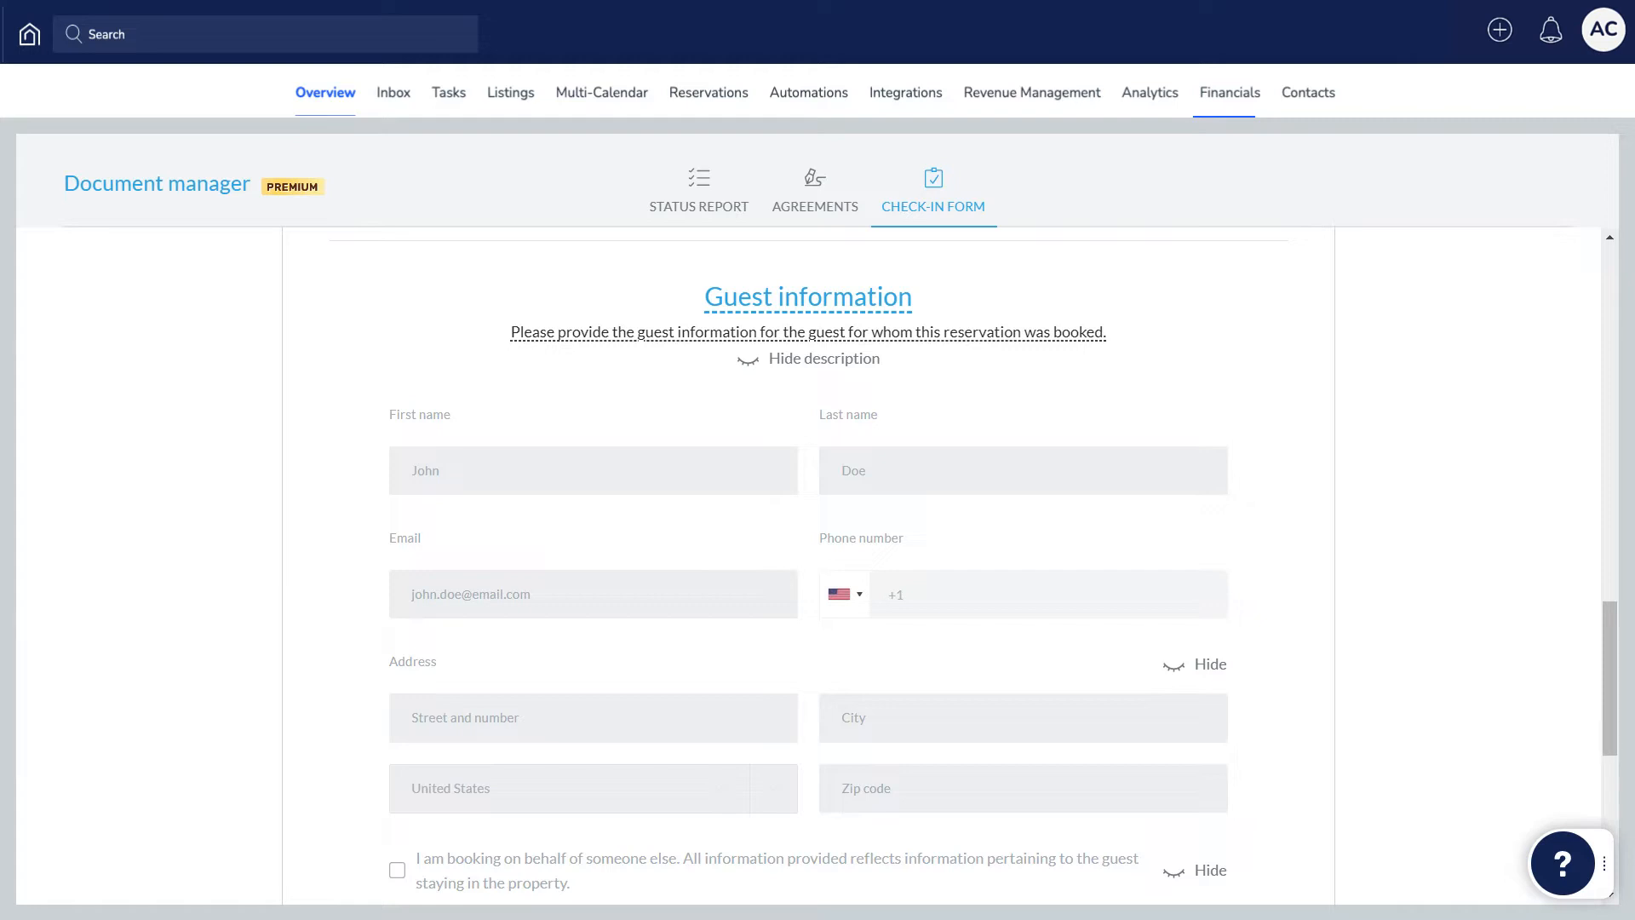
# Step: Show the Terms & Conditions section below Guest verification
pyautogui.scroll(-3)
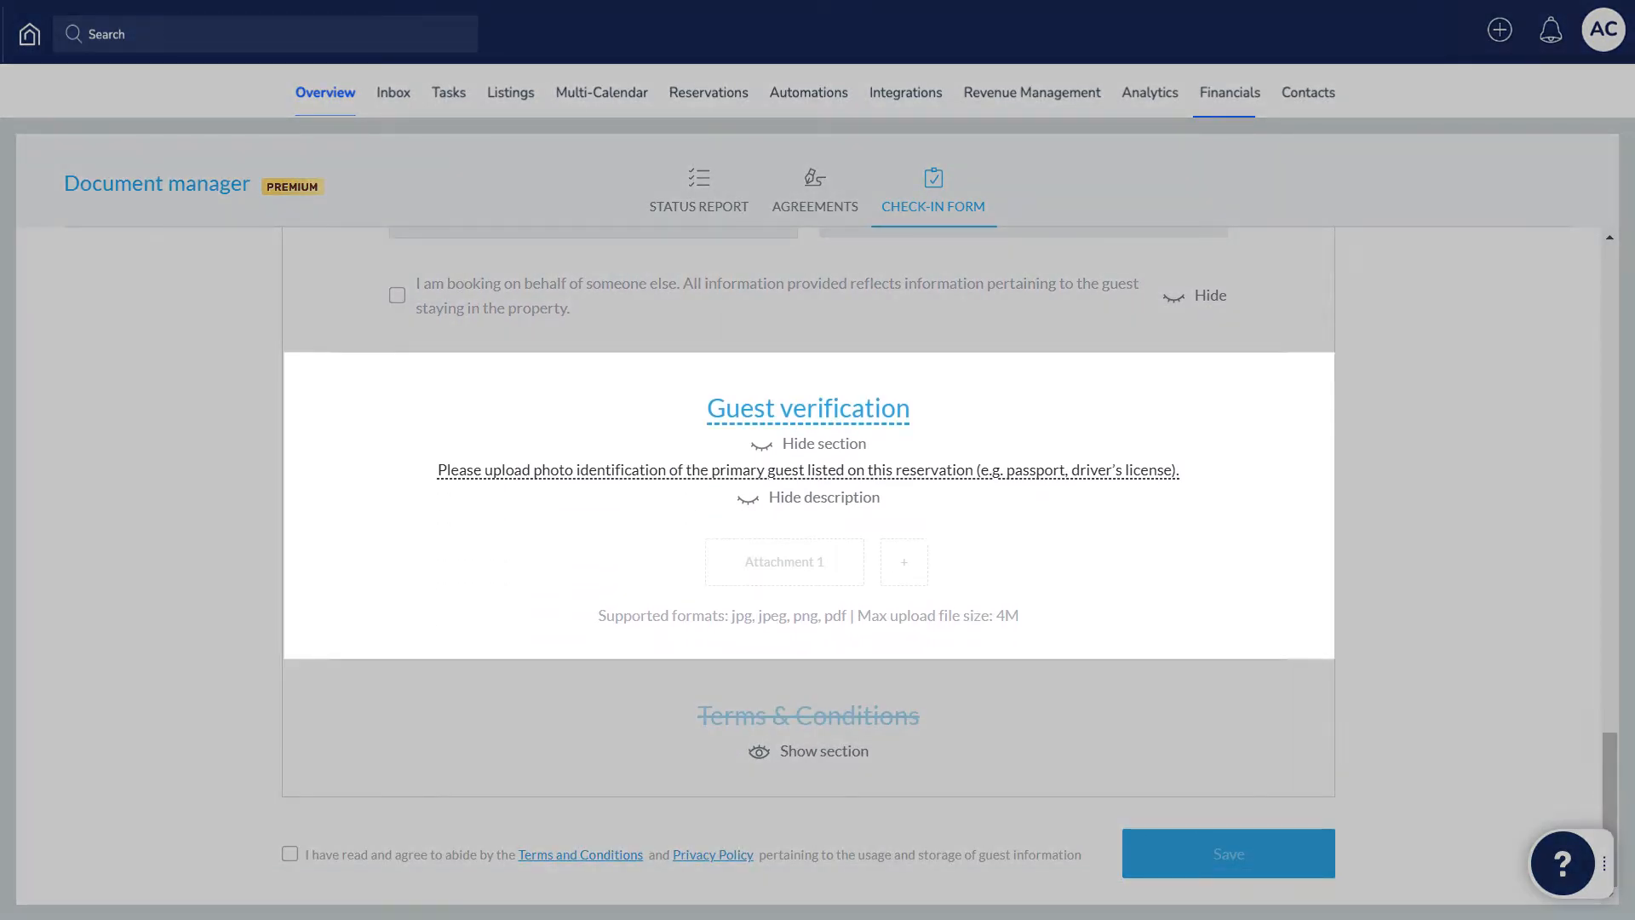
pyautogui.moveTo(903, 563)
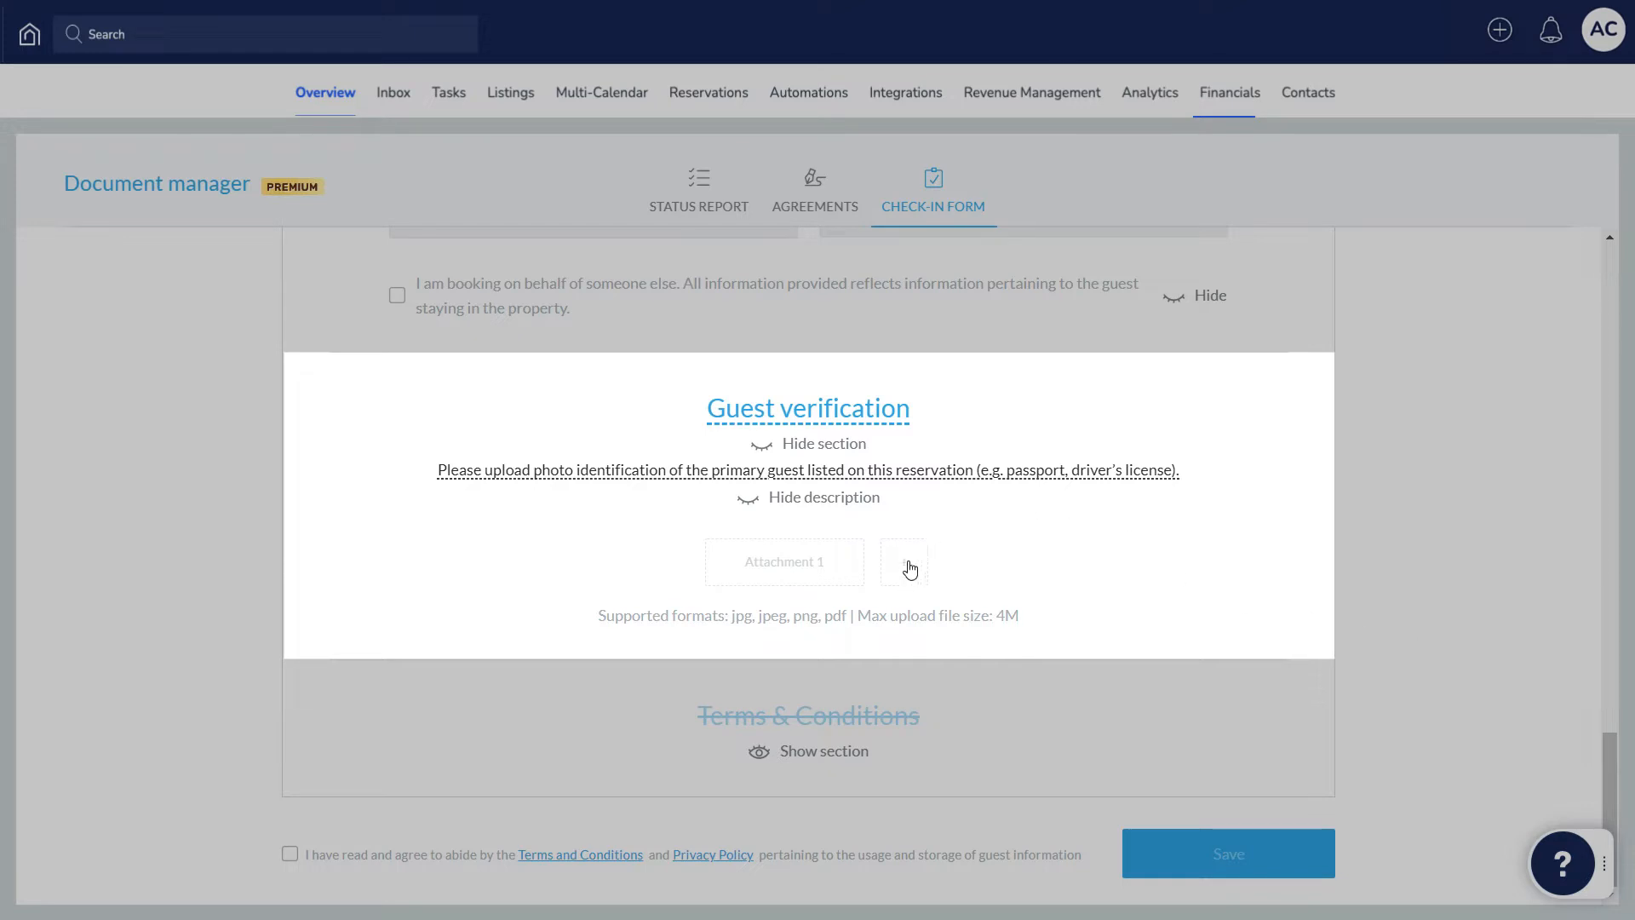
pyautogui.click(903, 562)
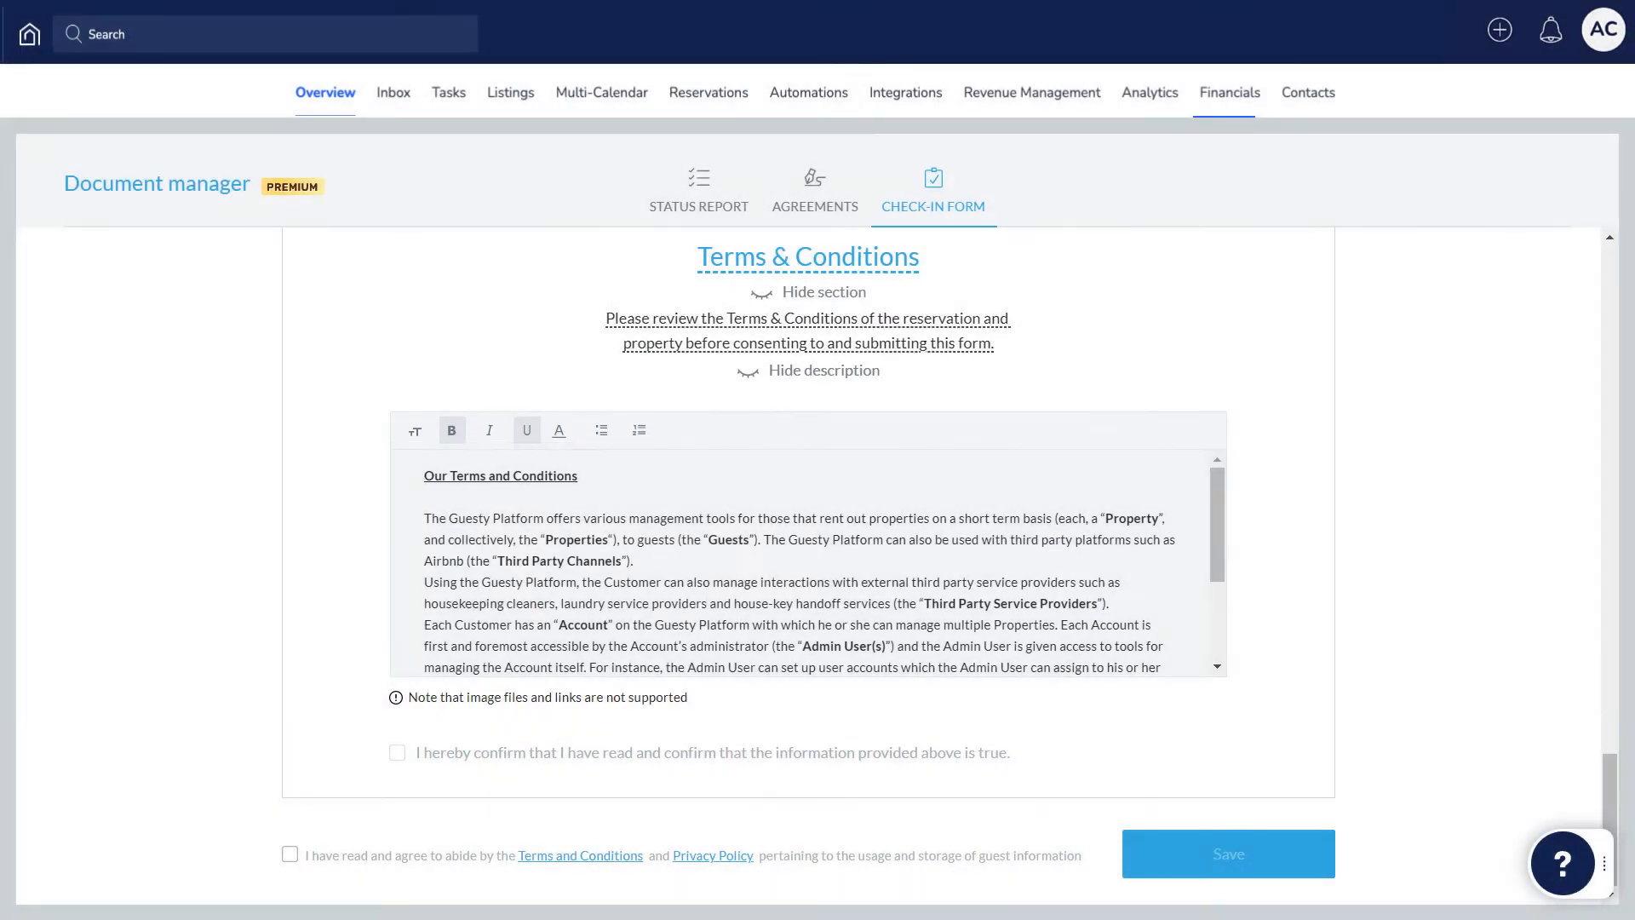
# Step: Accept the Terms and Conditions / Privacy Policy checkbox and save the template
pyautogui.click(289, 853)
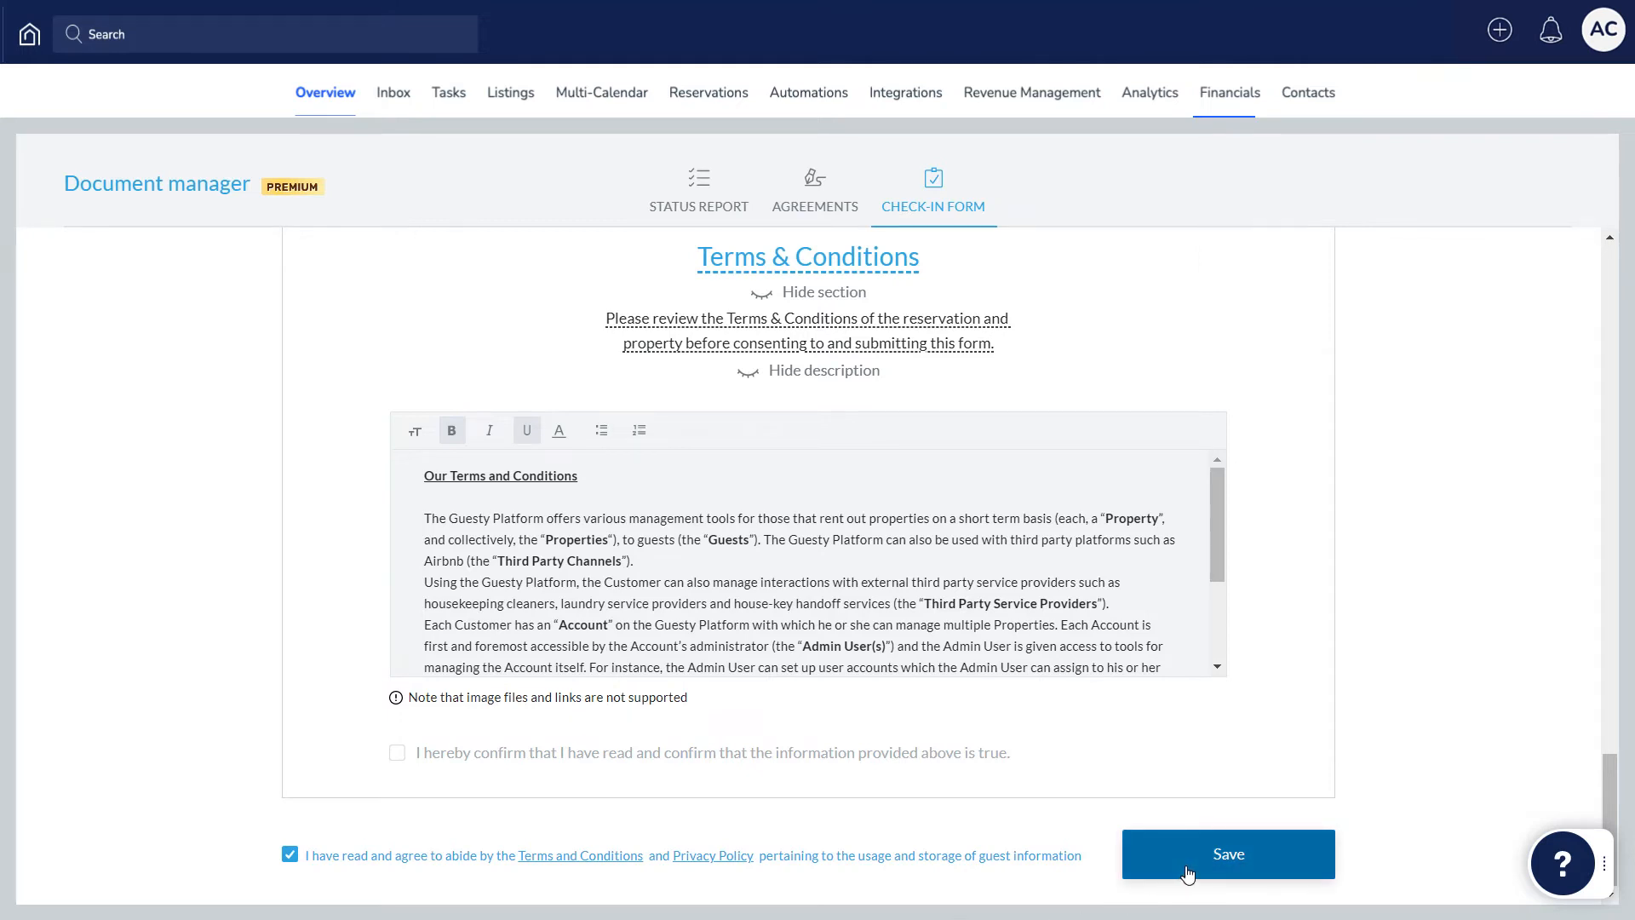
pyautogui.click(1228, 853)
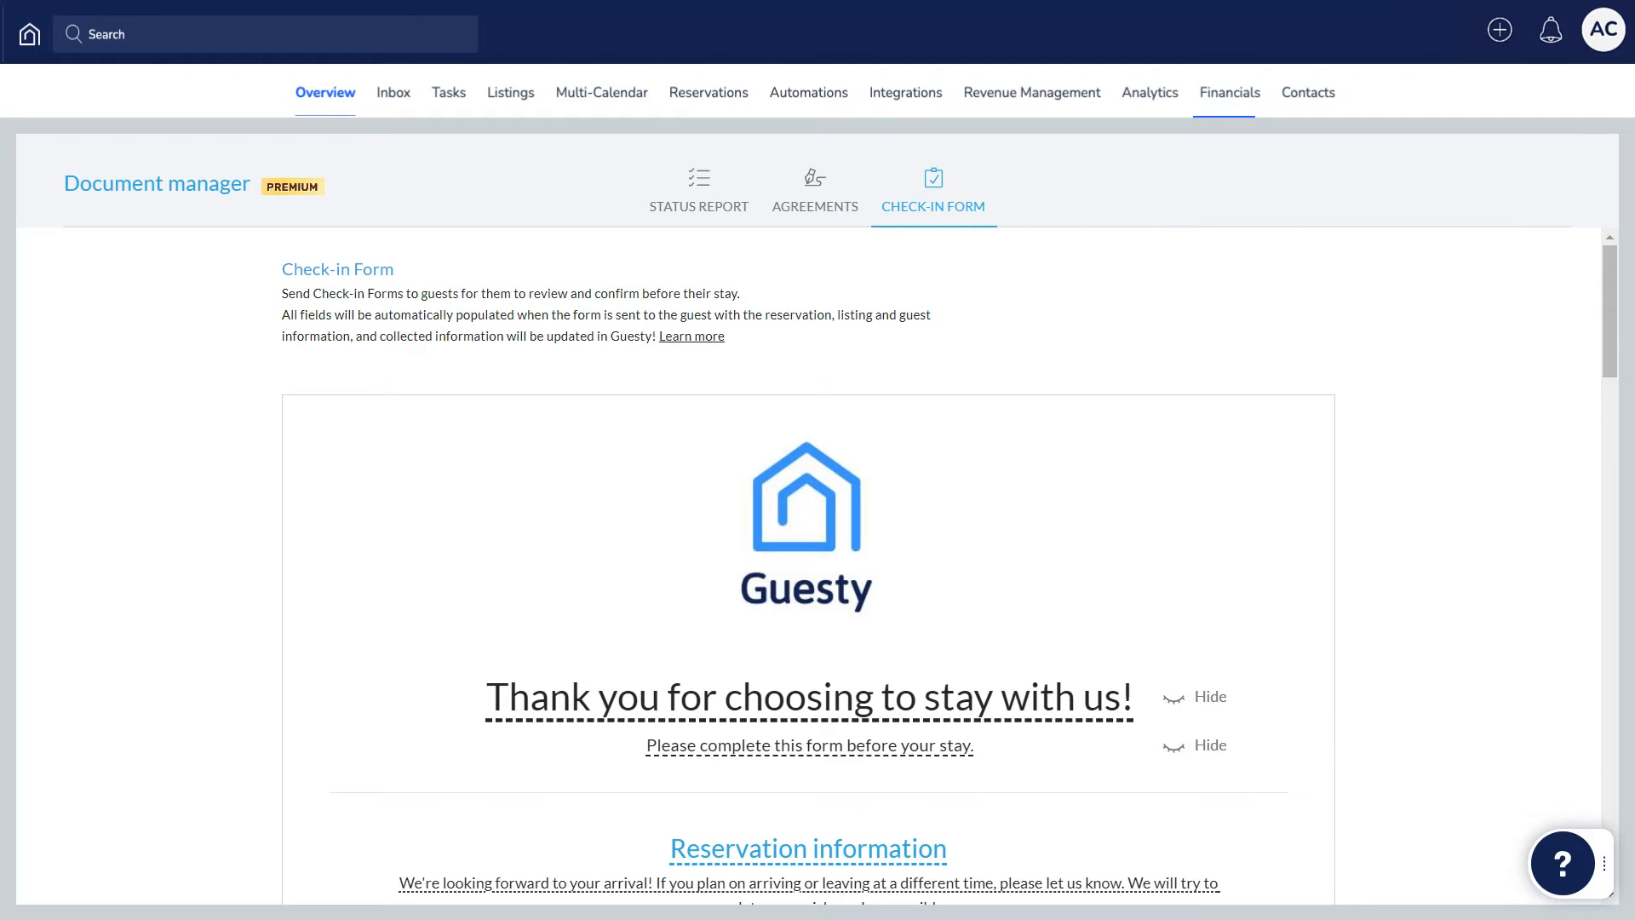
pyautogui.click(394, 92)
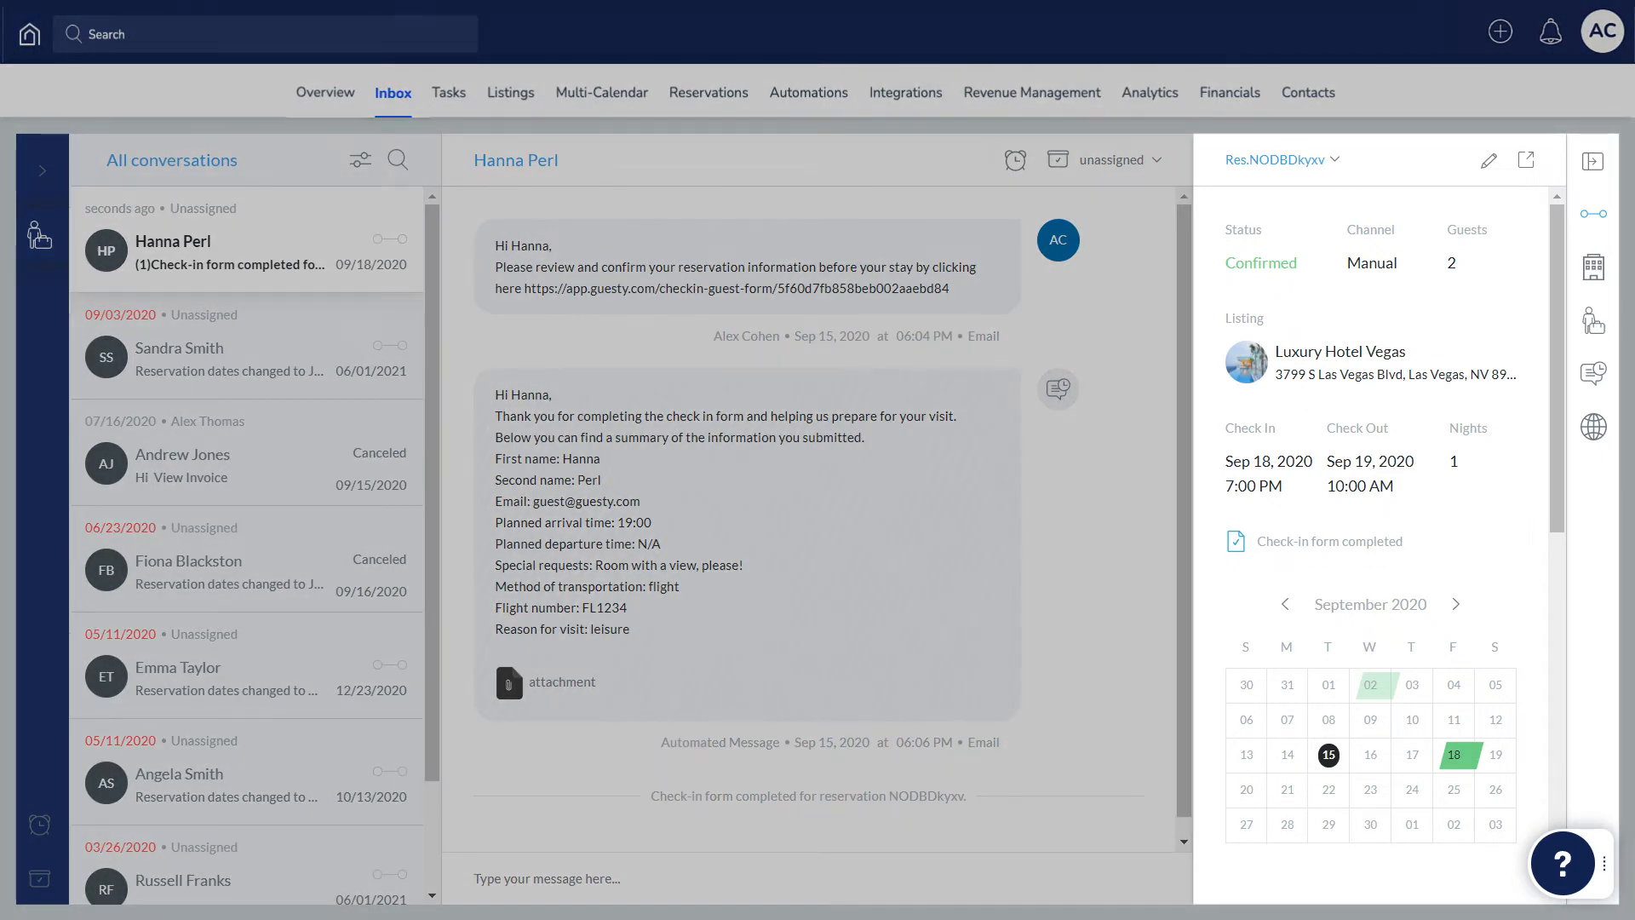
pyautogui.click(1594, 322)
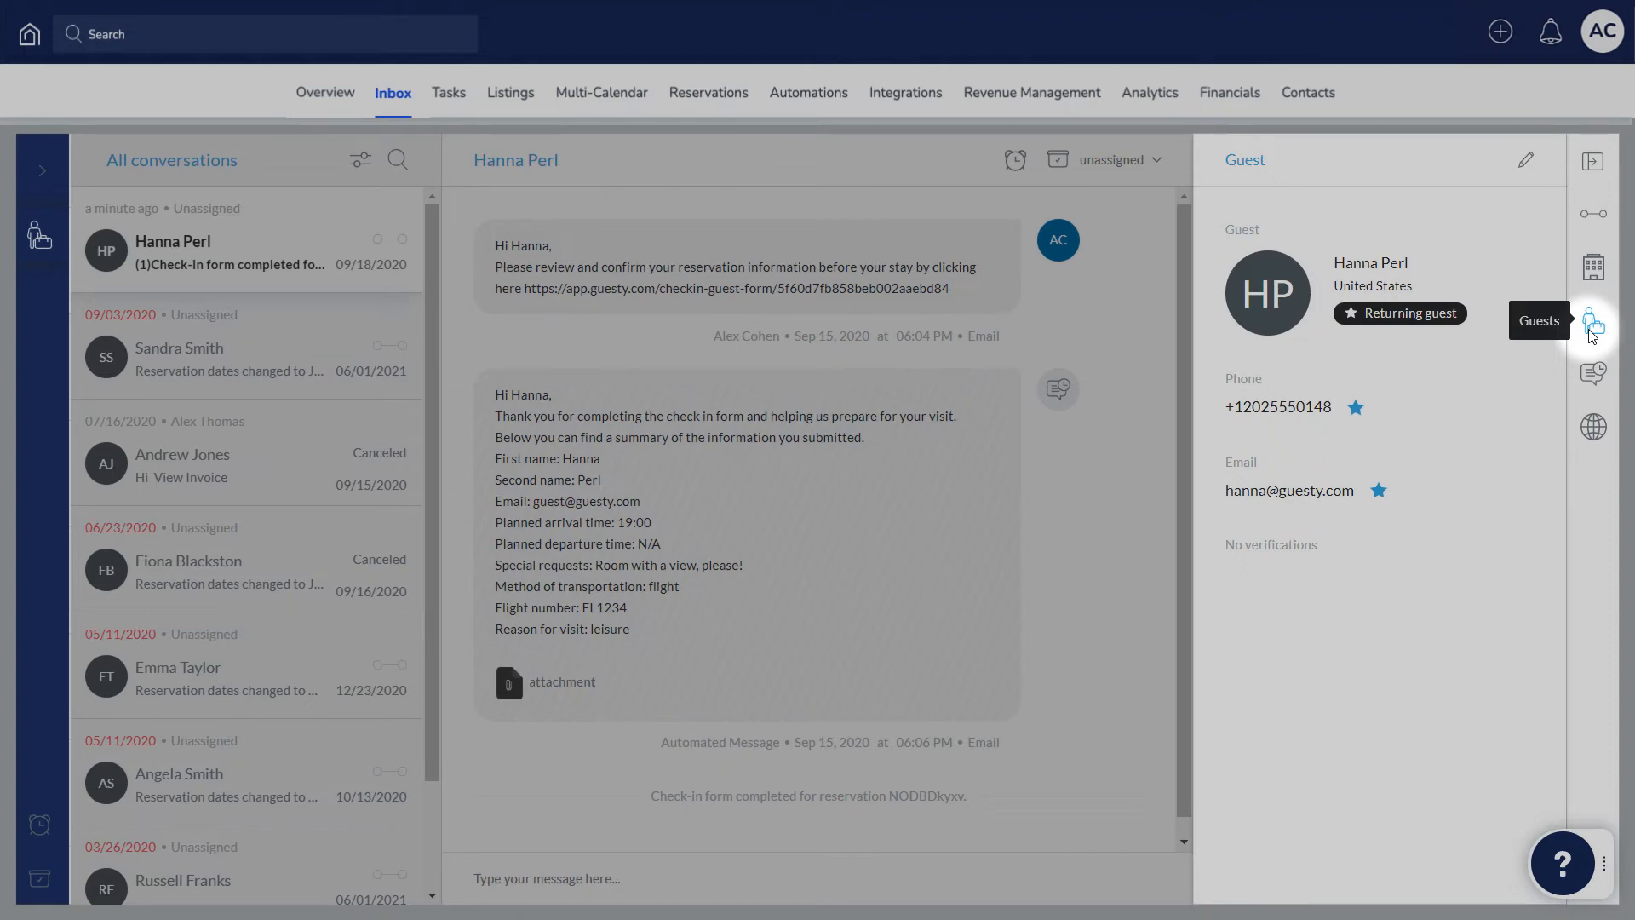
pyautogui.click(1594, 214)
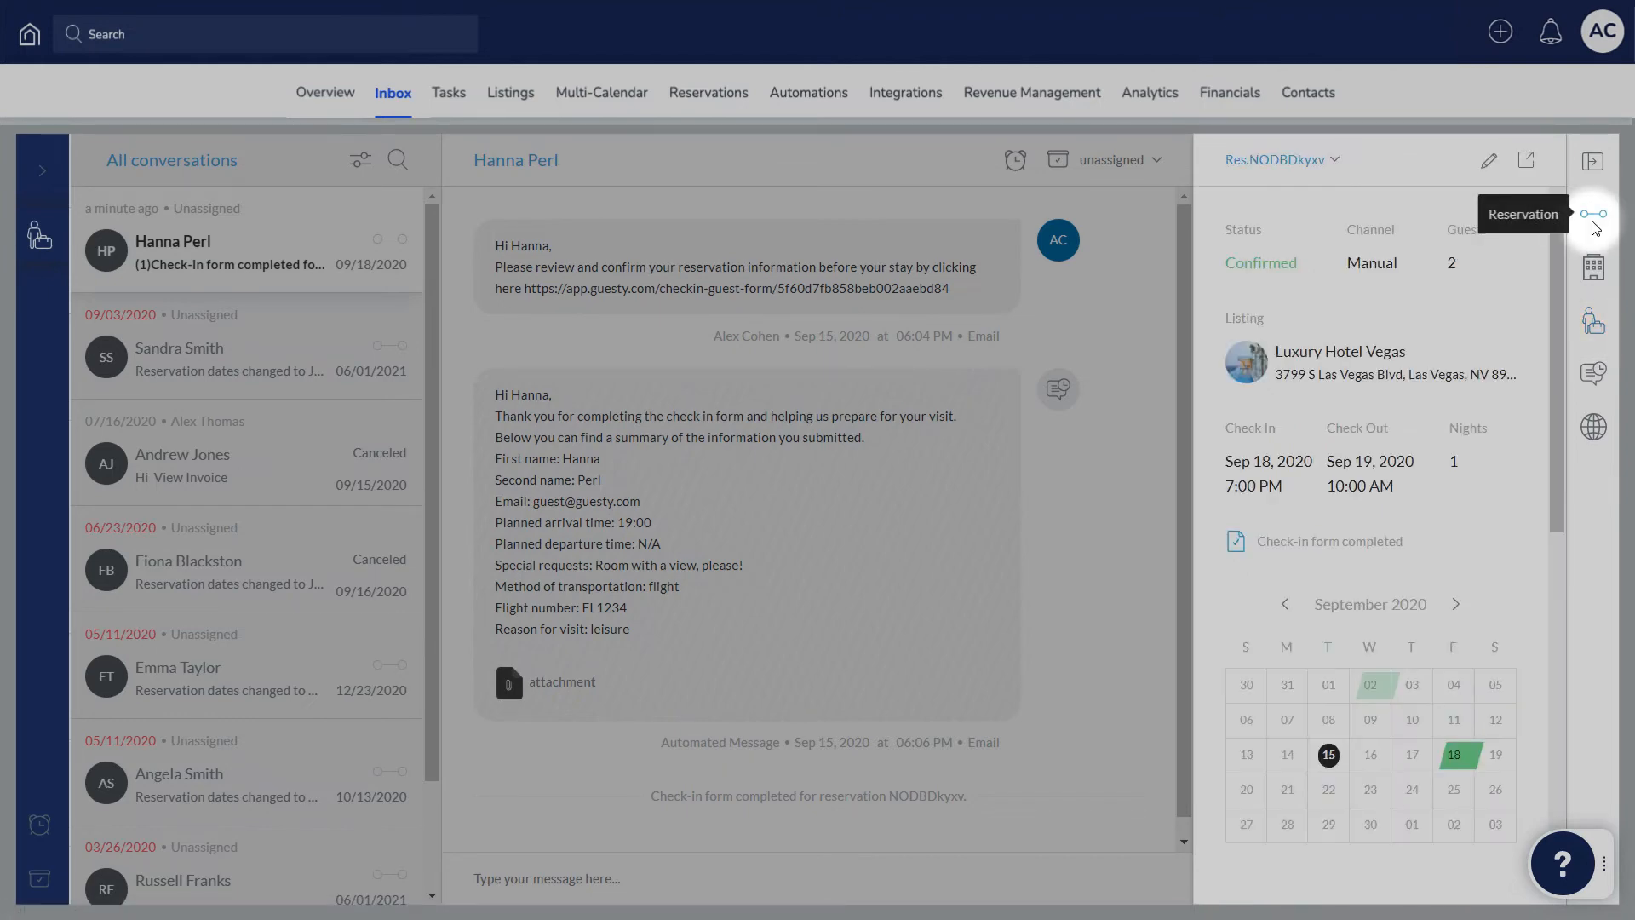
pyautogui.scroll(-3)
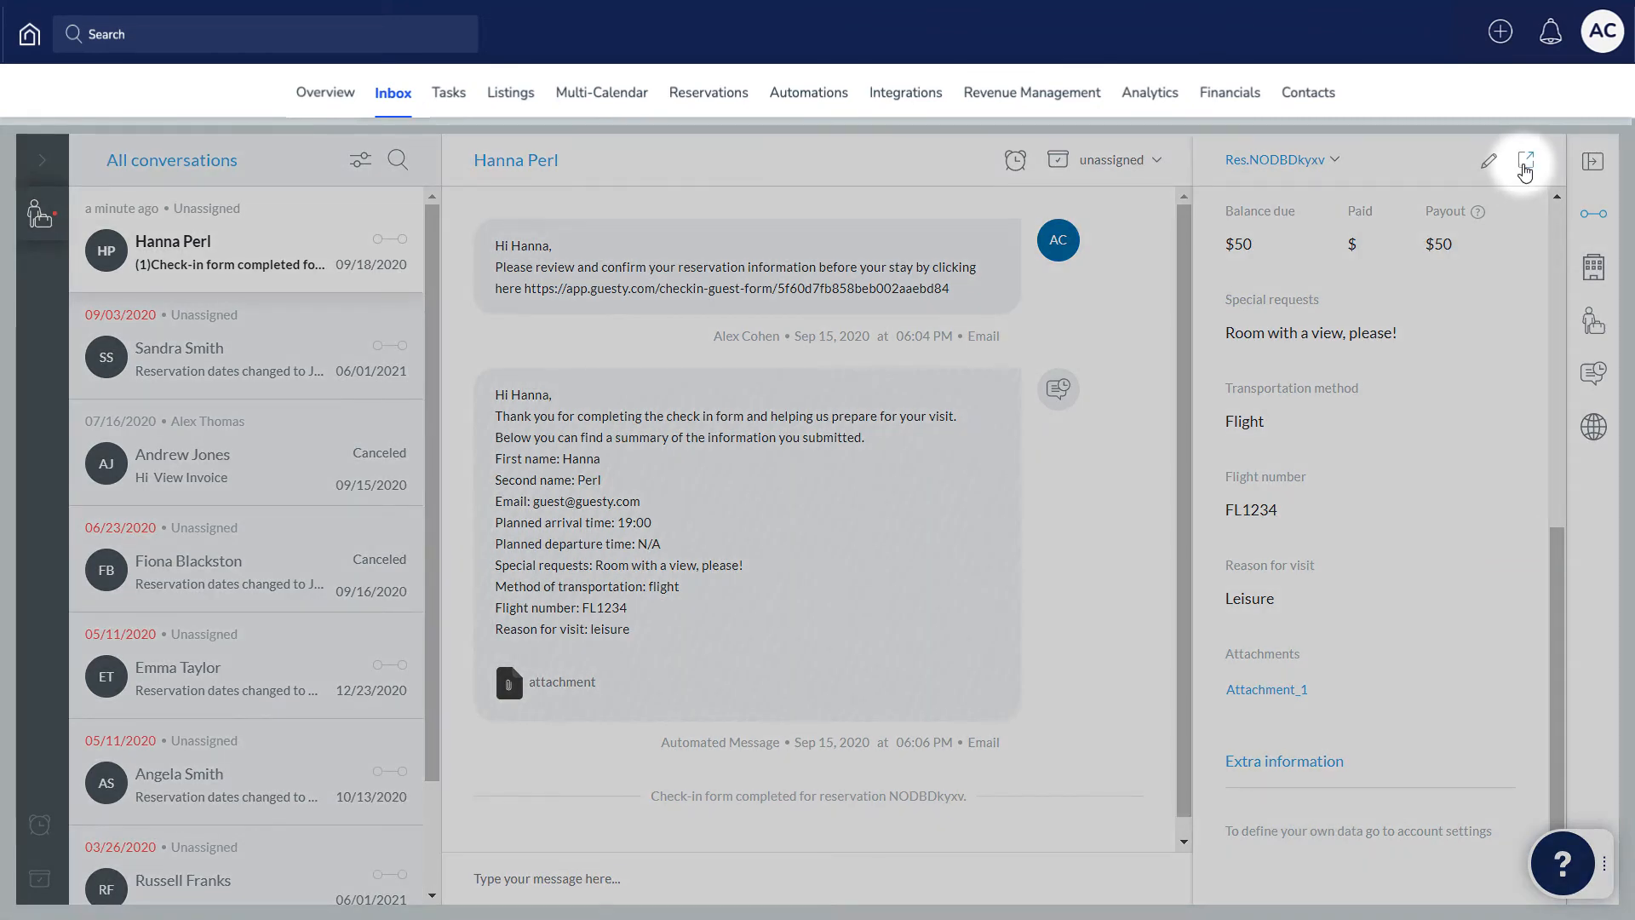
pyautogui.click(1523, 160)
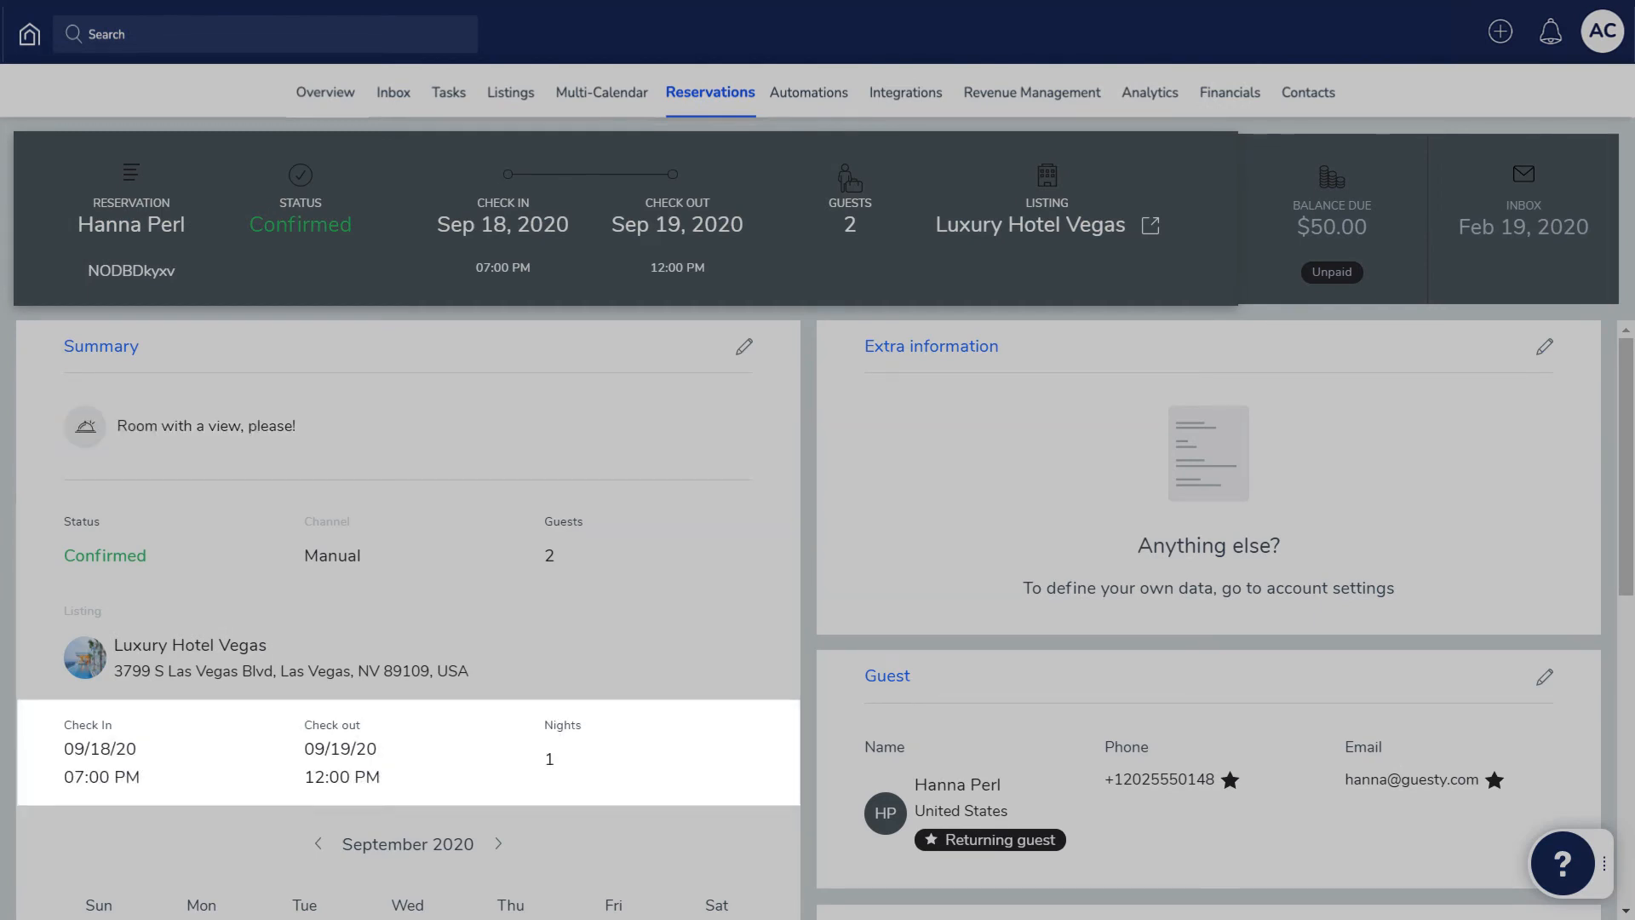
pyautogui.scroll(-3)
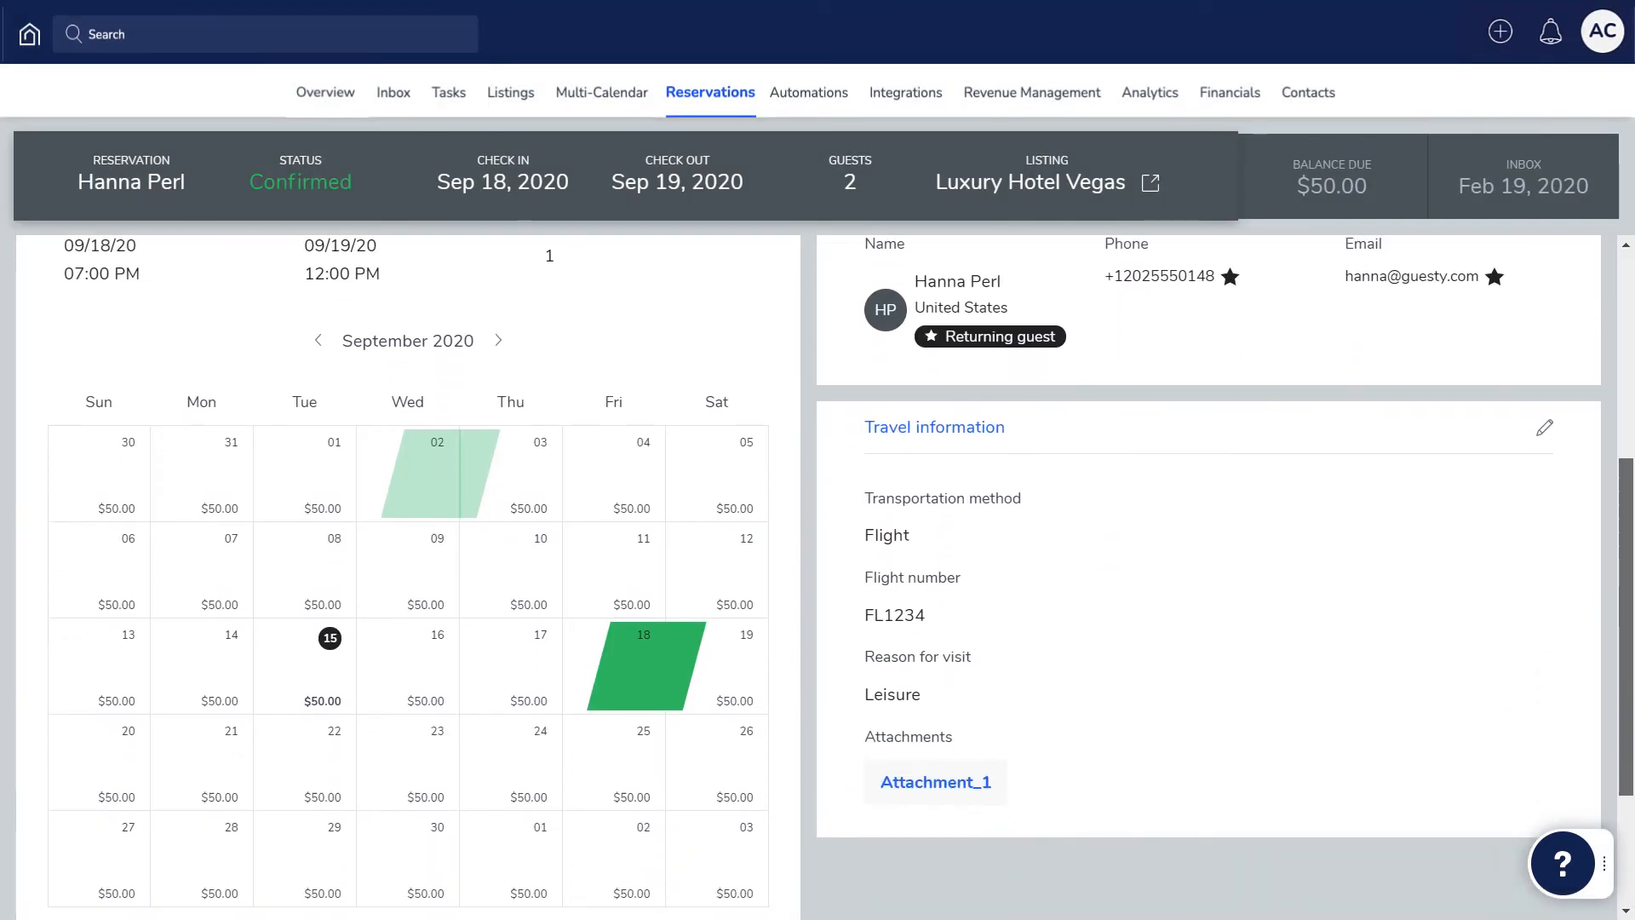
pyautogui.scroll(-3)
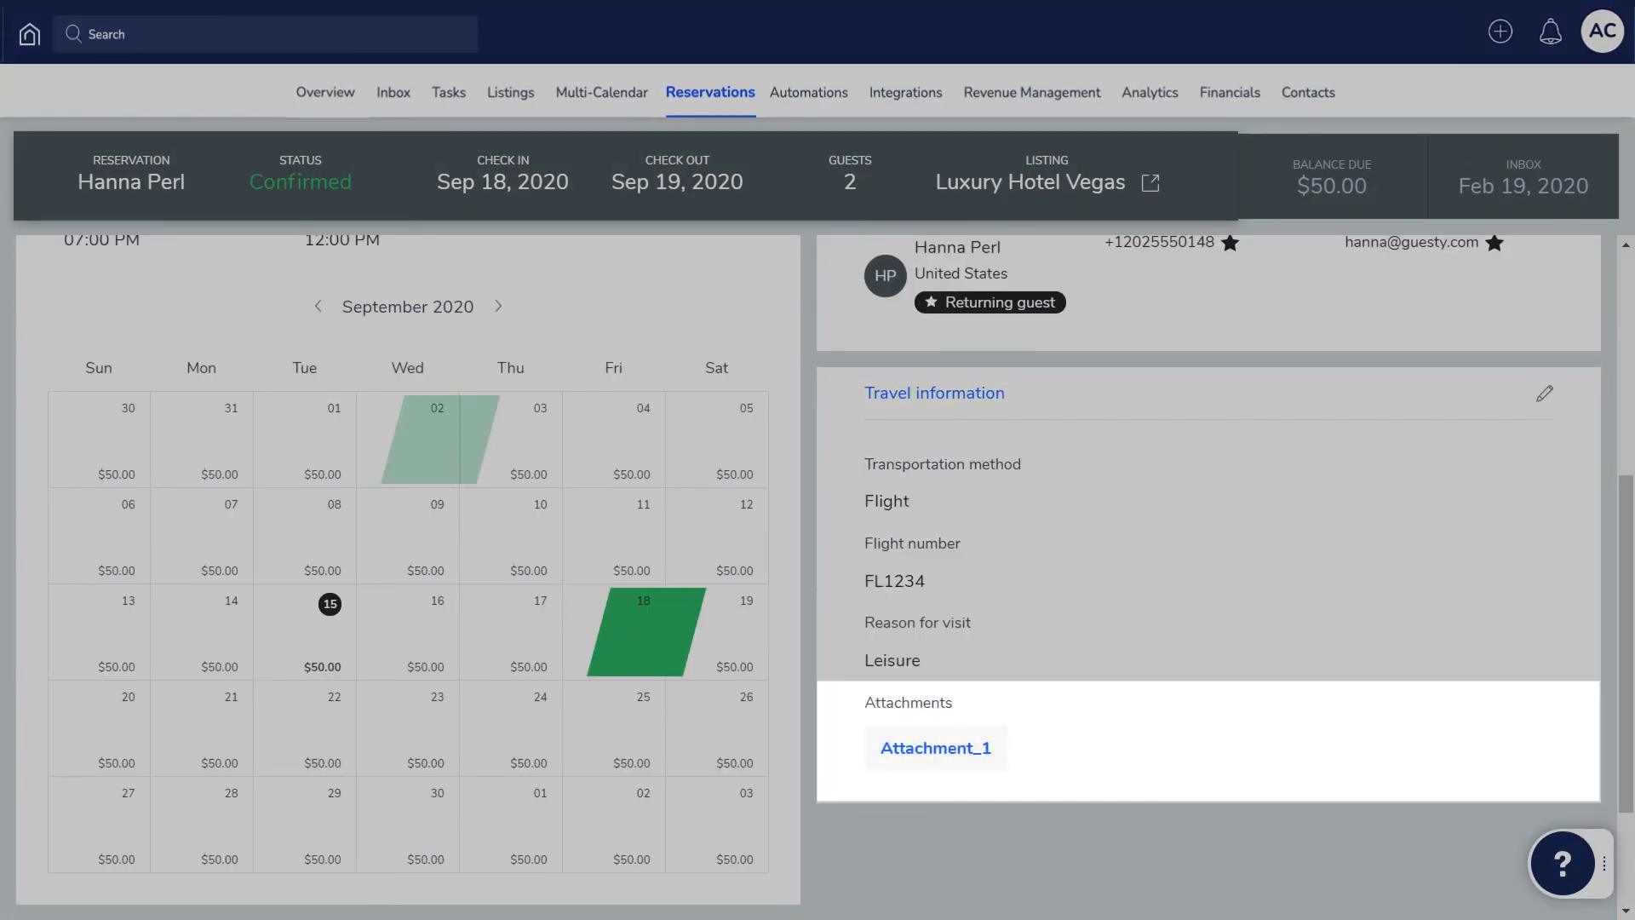
pyautogui.click(393, 92)
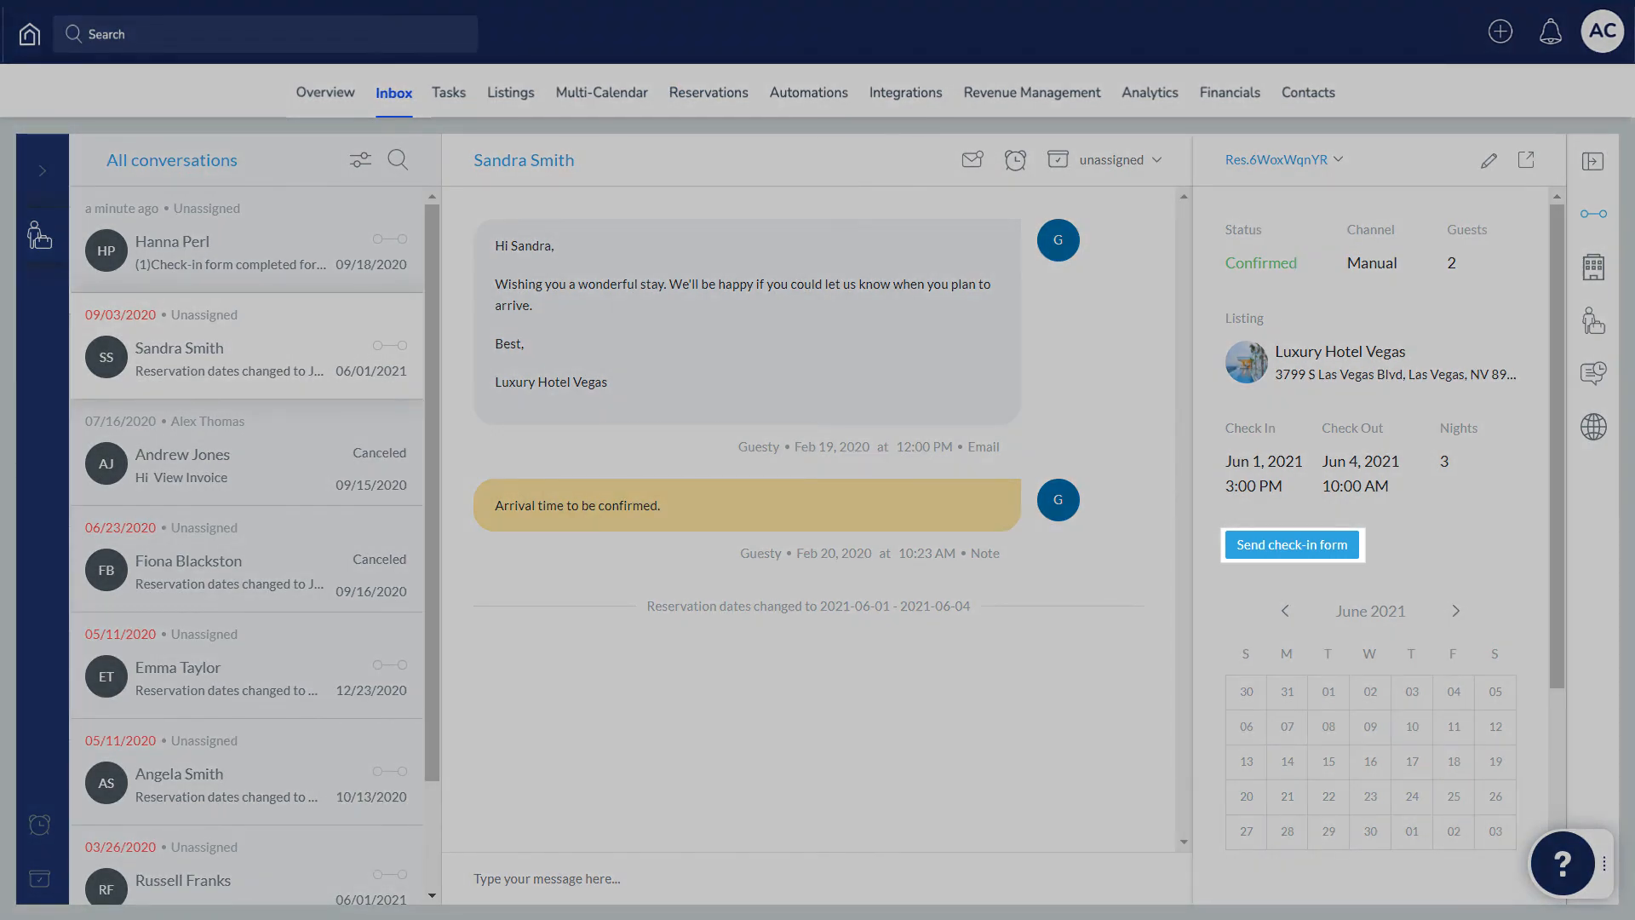
pyautogui.click(1293, 545)
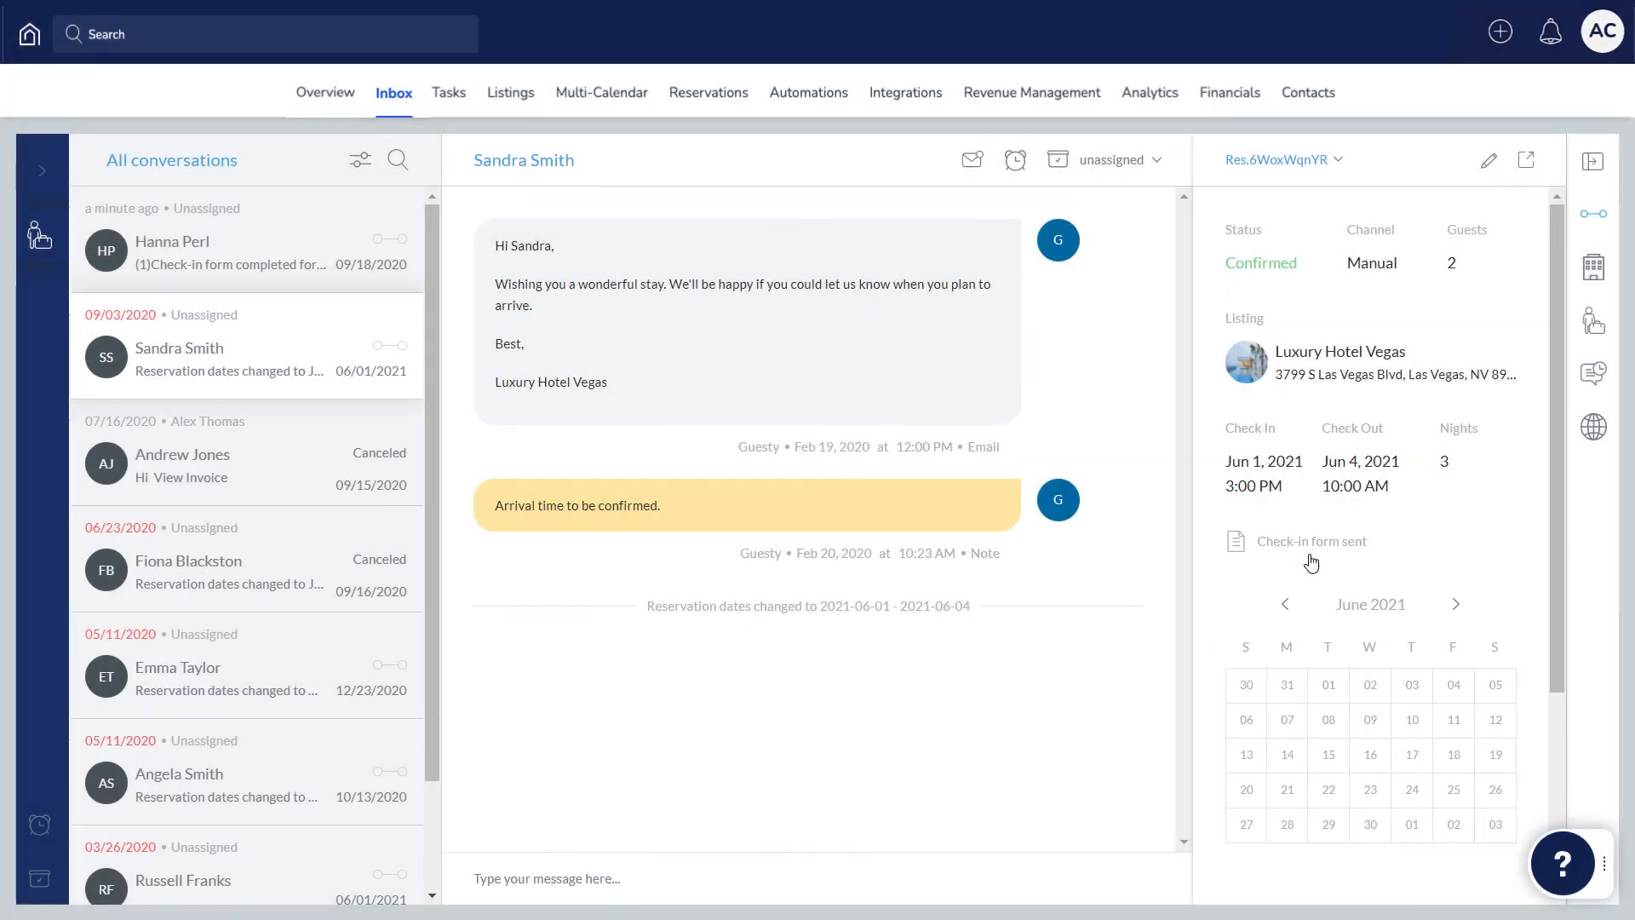
pyautogui.click(1311, 540)
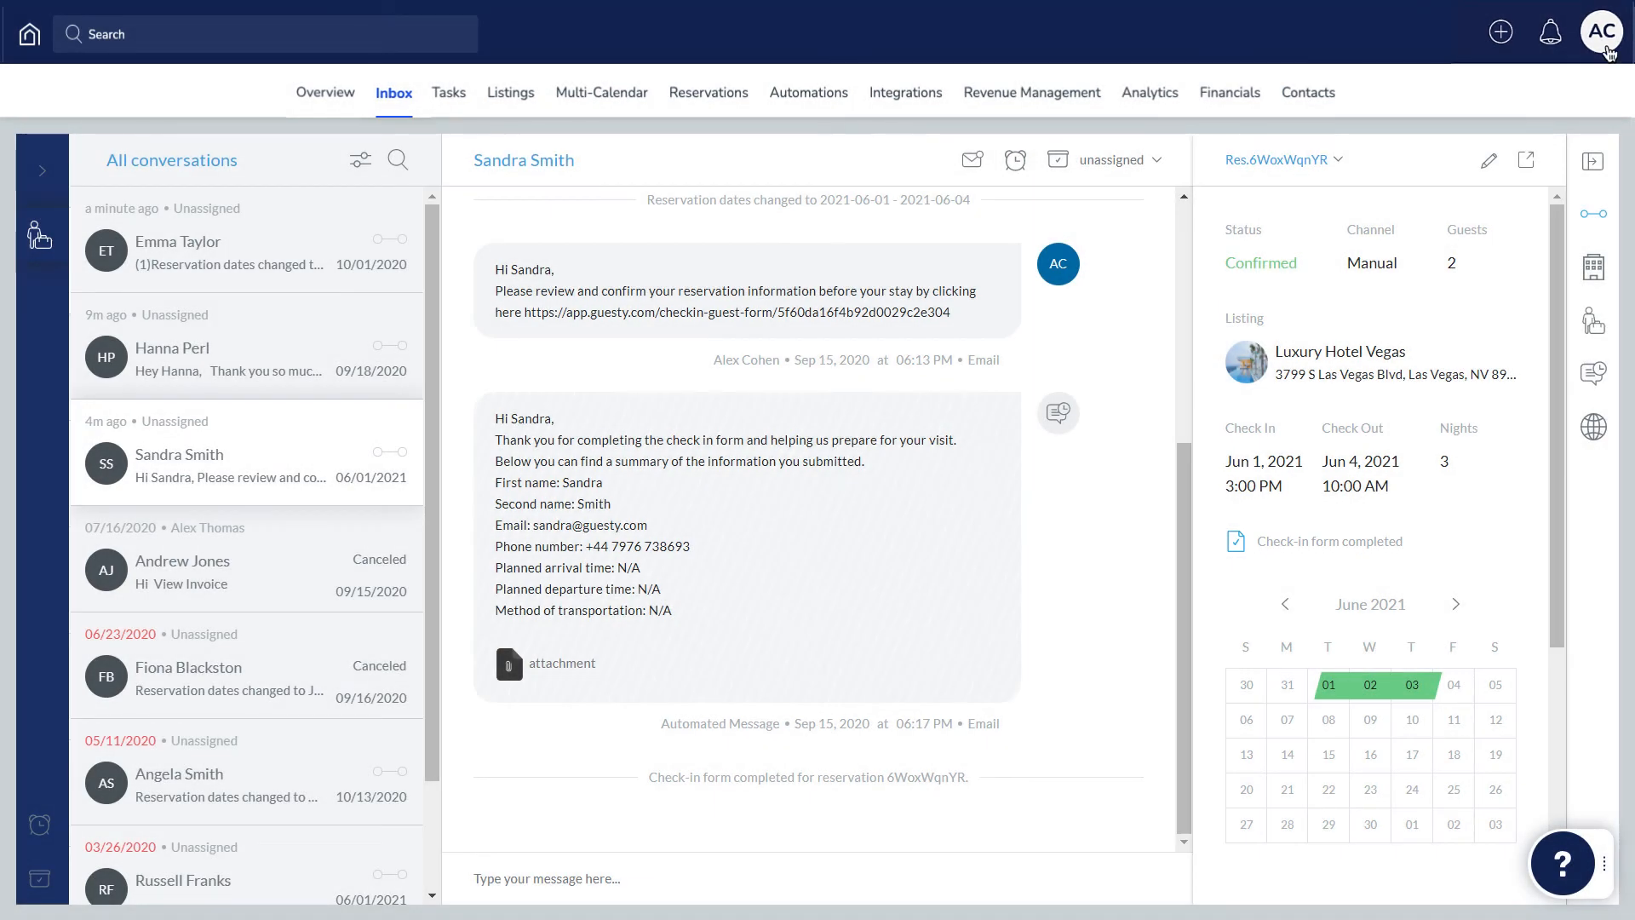
pyautogui.click(1604, 31)
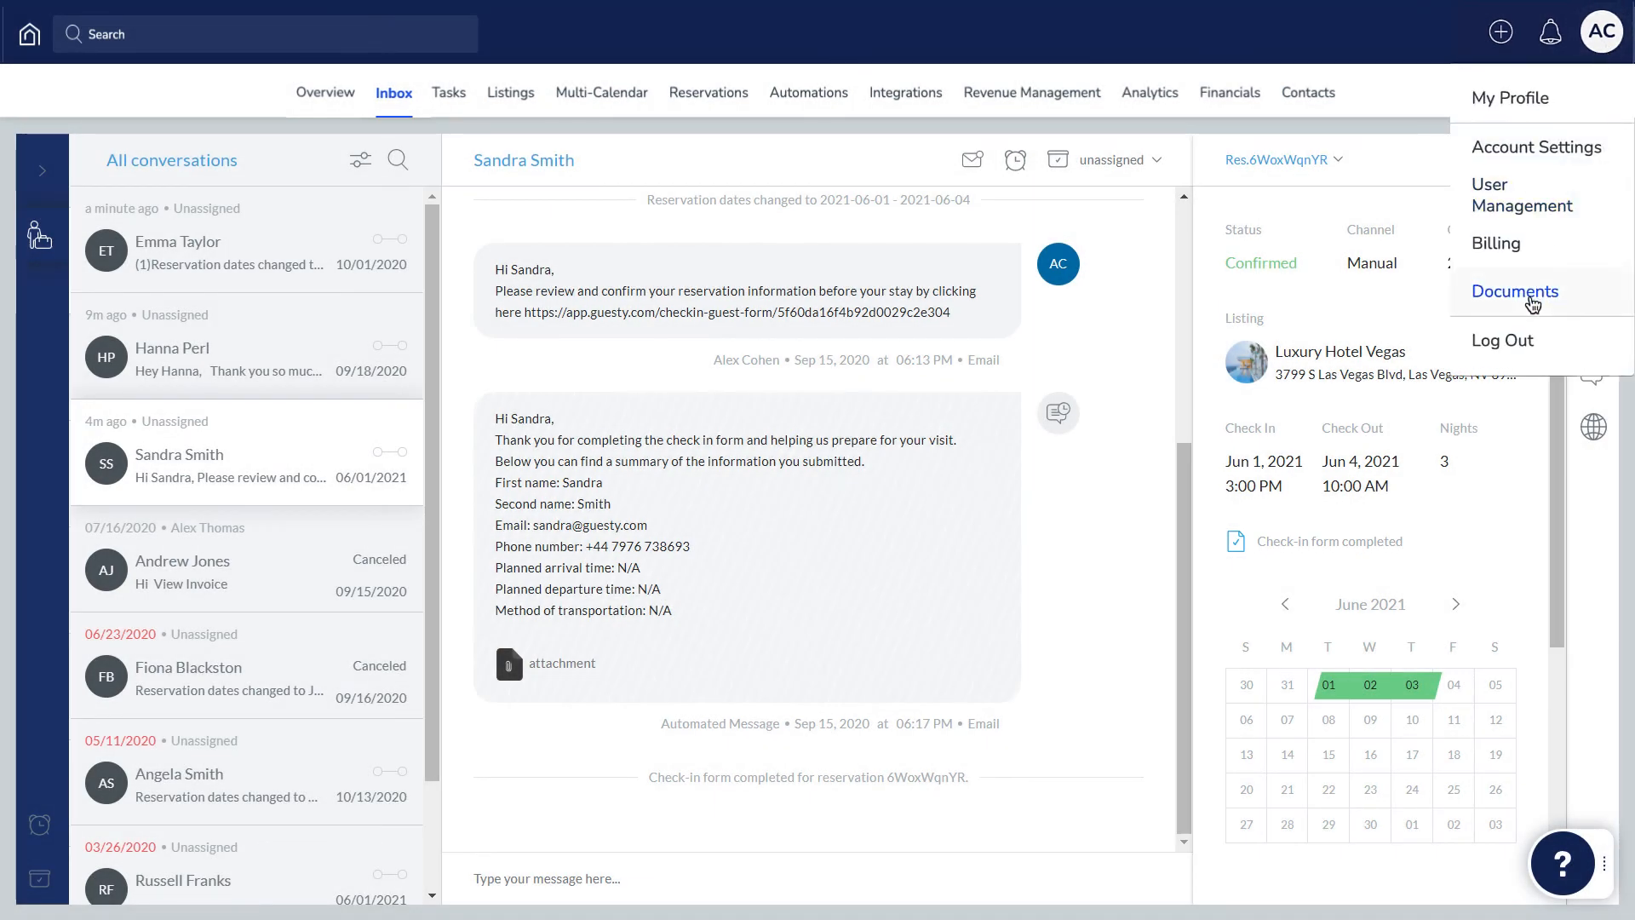
# Step: Go to Documents and switch to the Status Report tab
pyautogui.click(1515, 291)
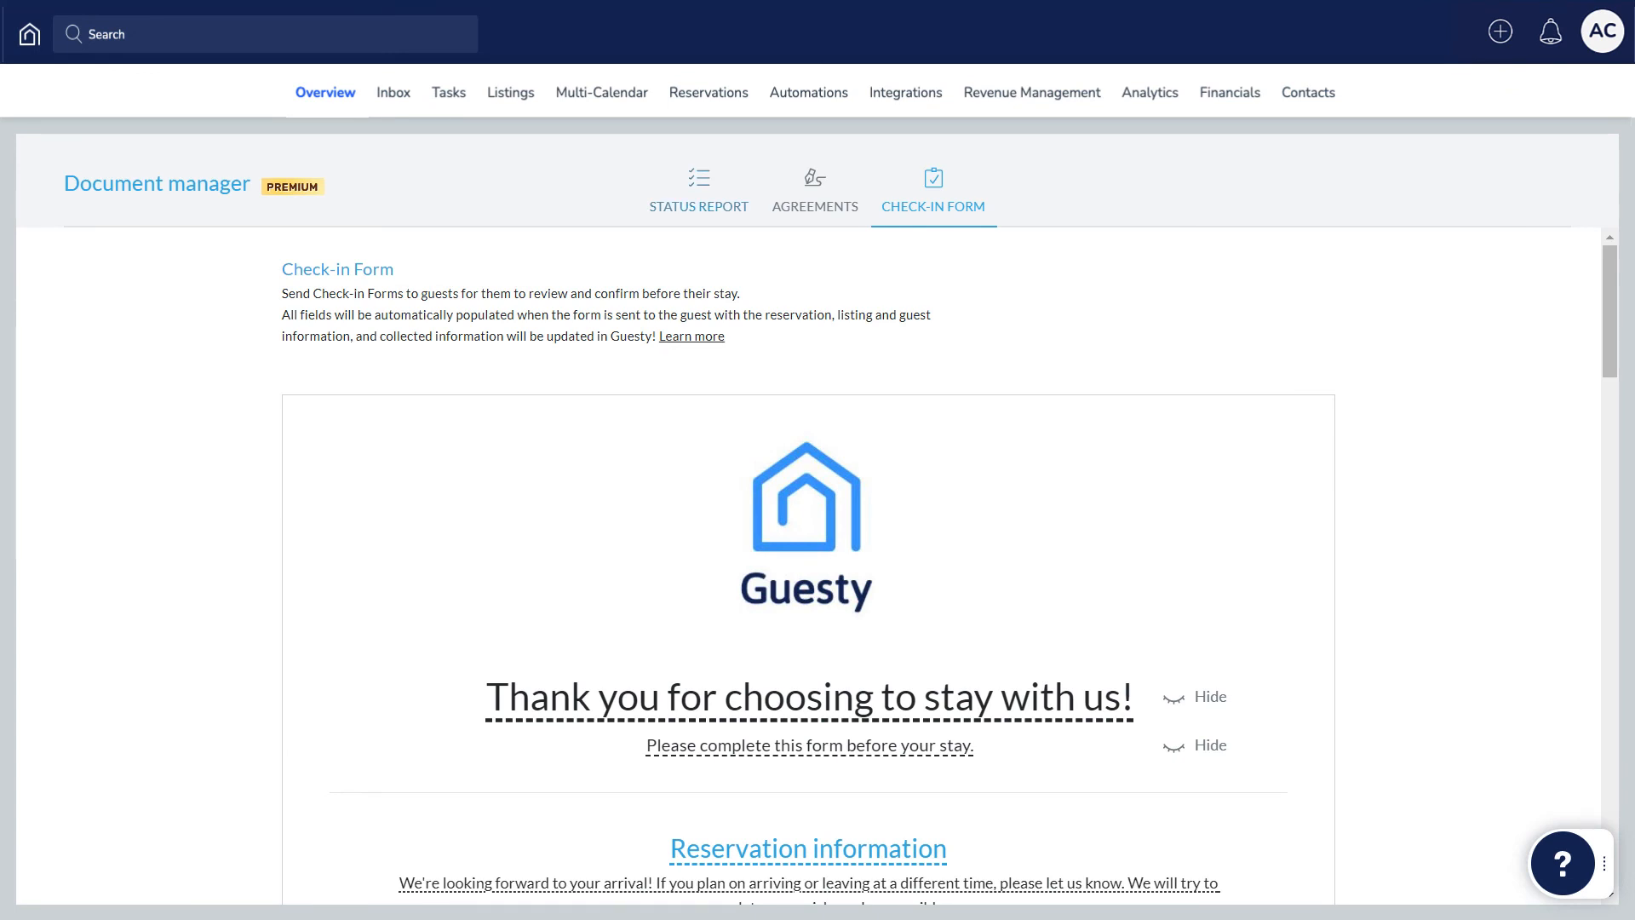
pyautogui.click(698, 187)
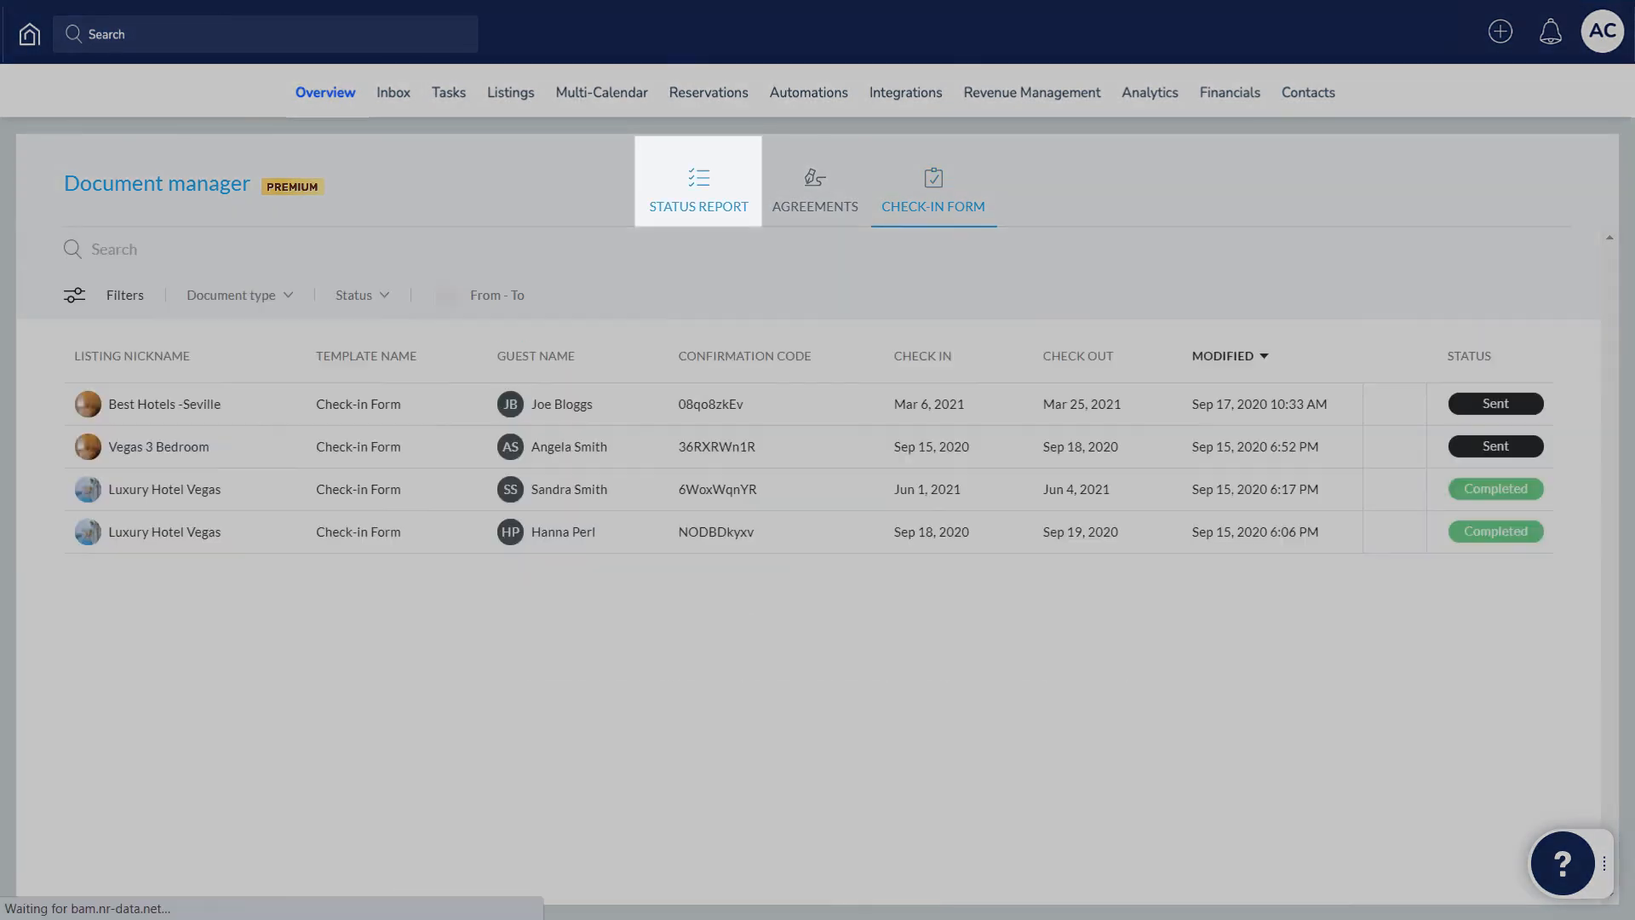
pyautogui.click(699, 184)
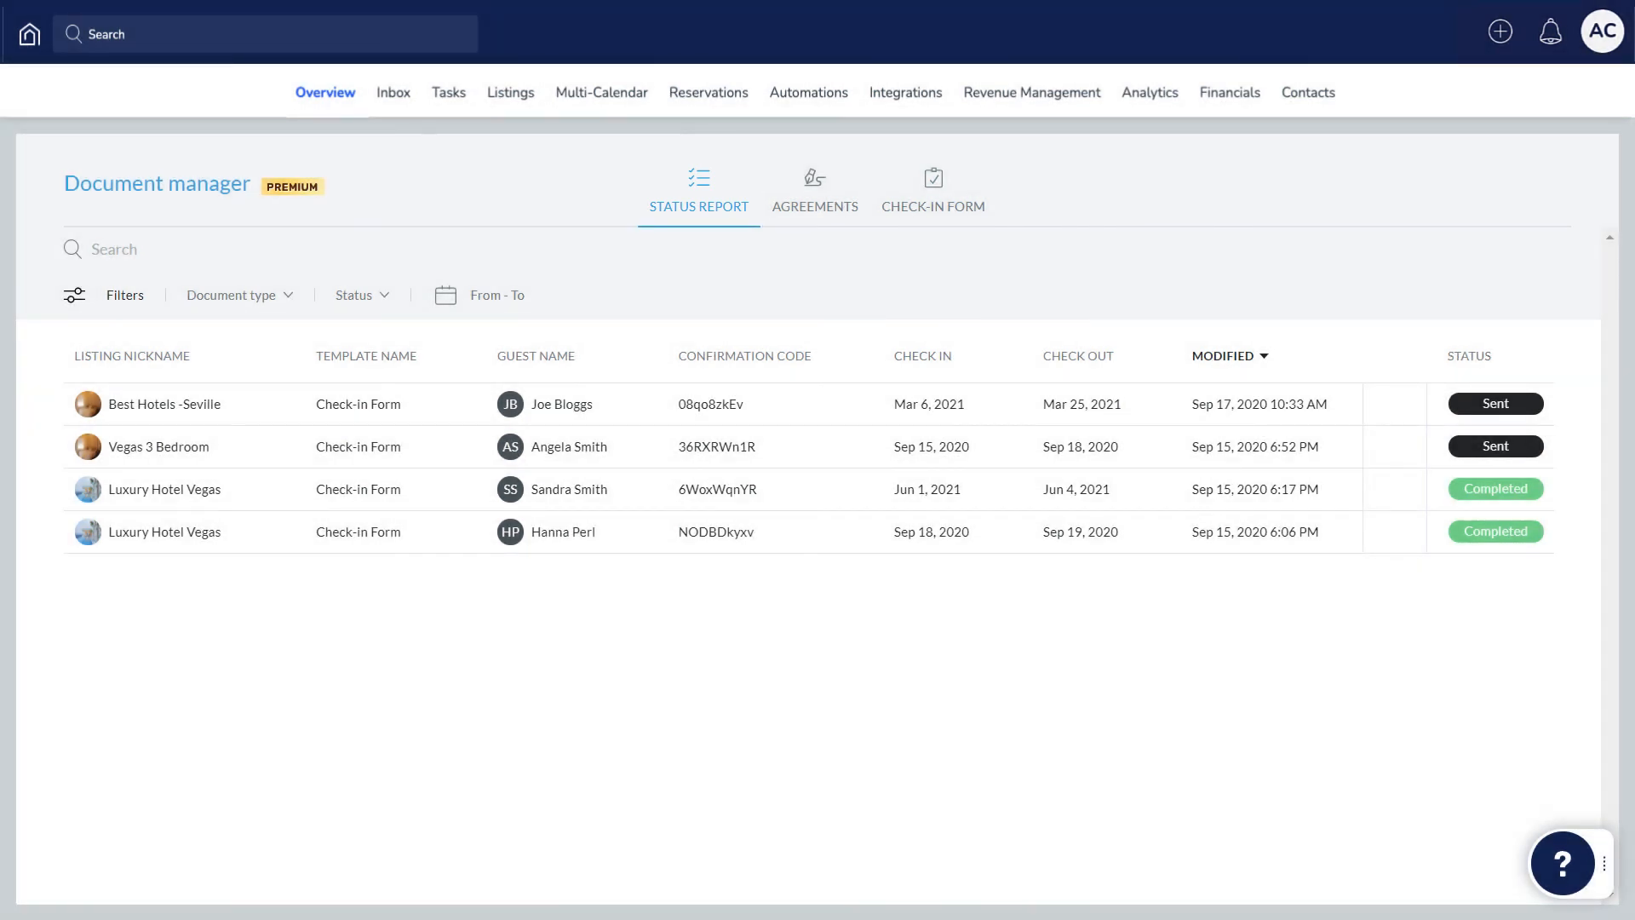
# Step: Filter Document type to Check-in form and expand the Status filter
pyautogui.click(238, 295)
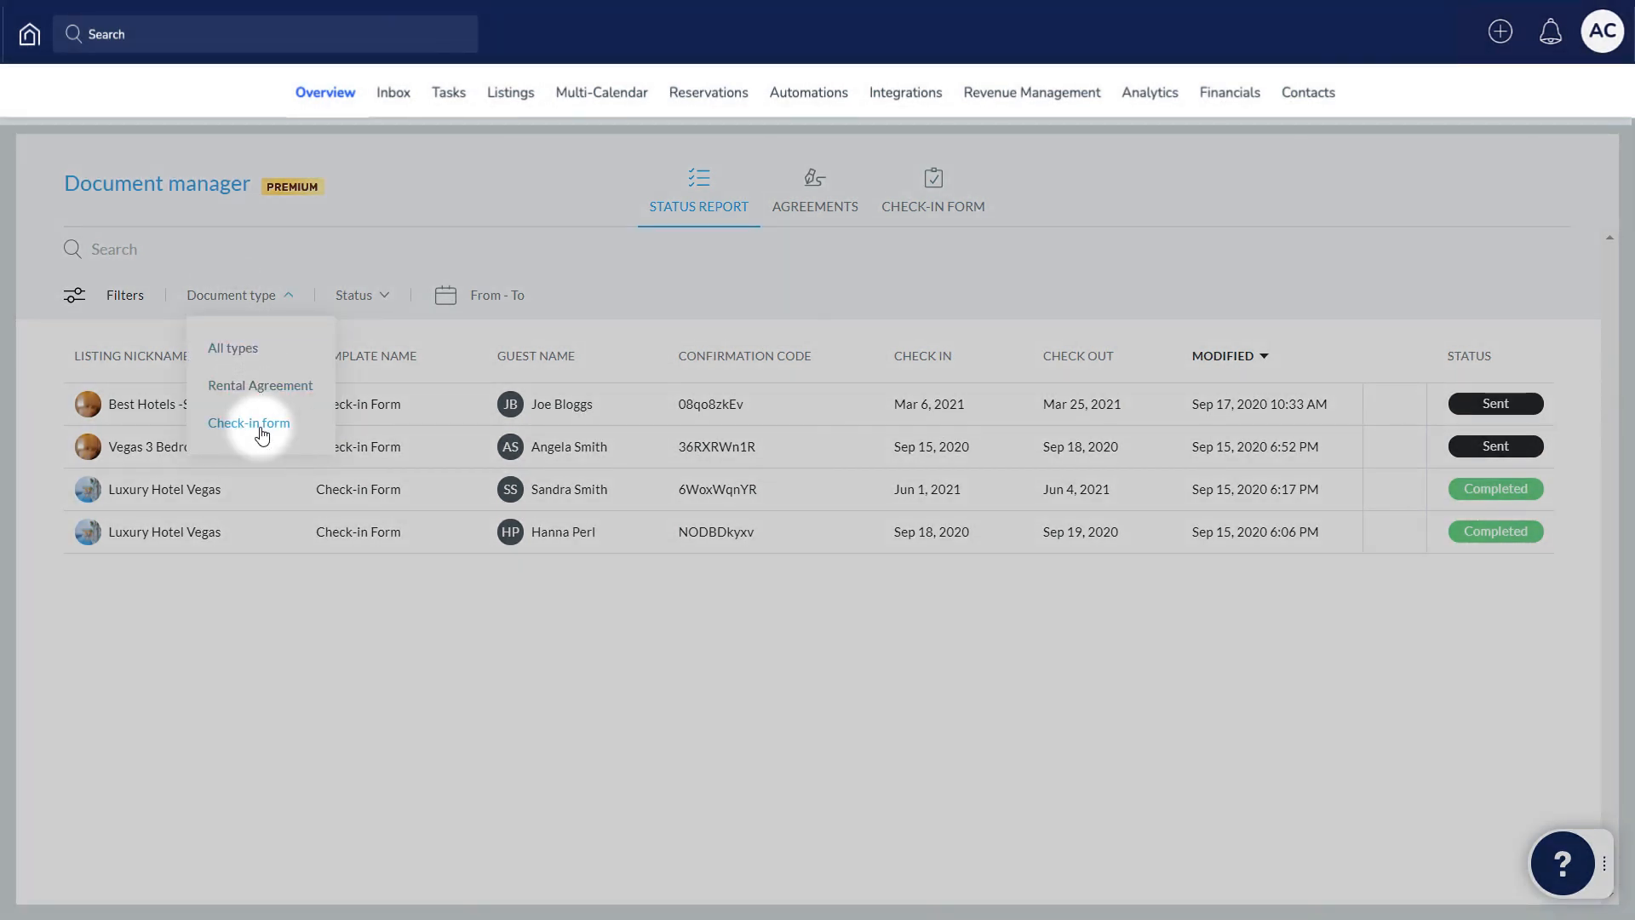
pyautogui.click(249, 423)
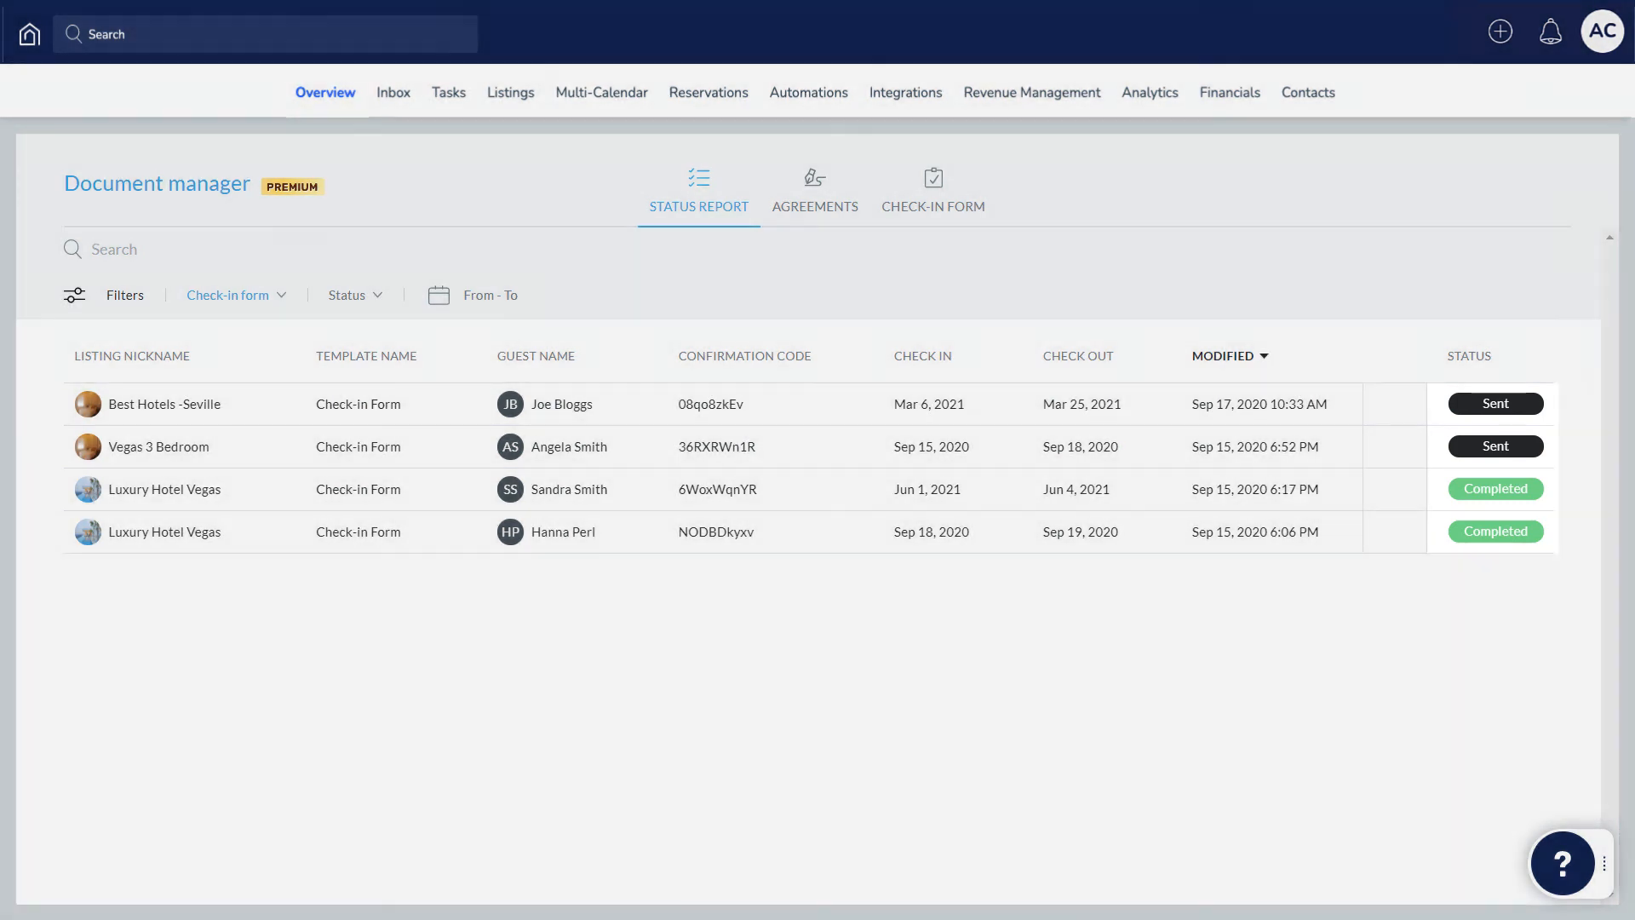
pyautogui.click(351, 295)
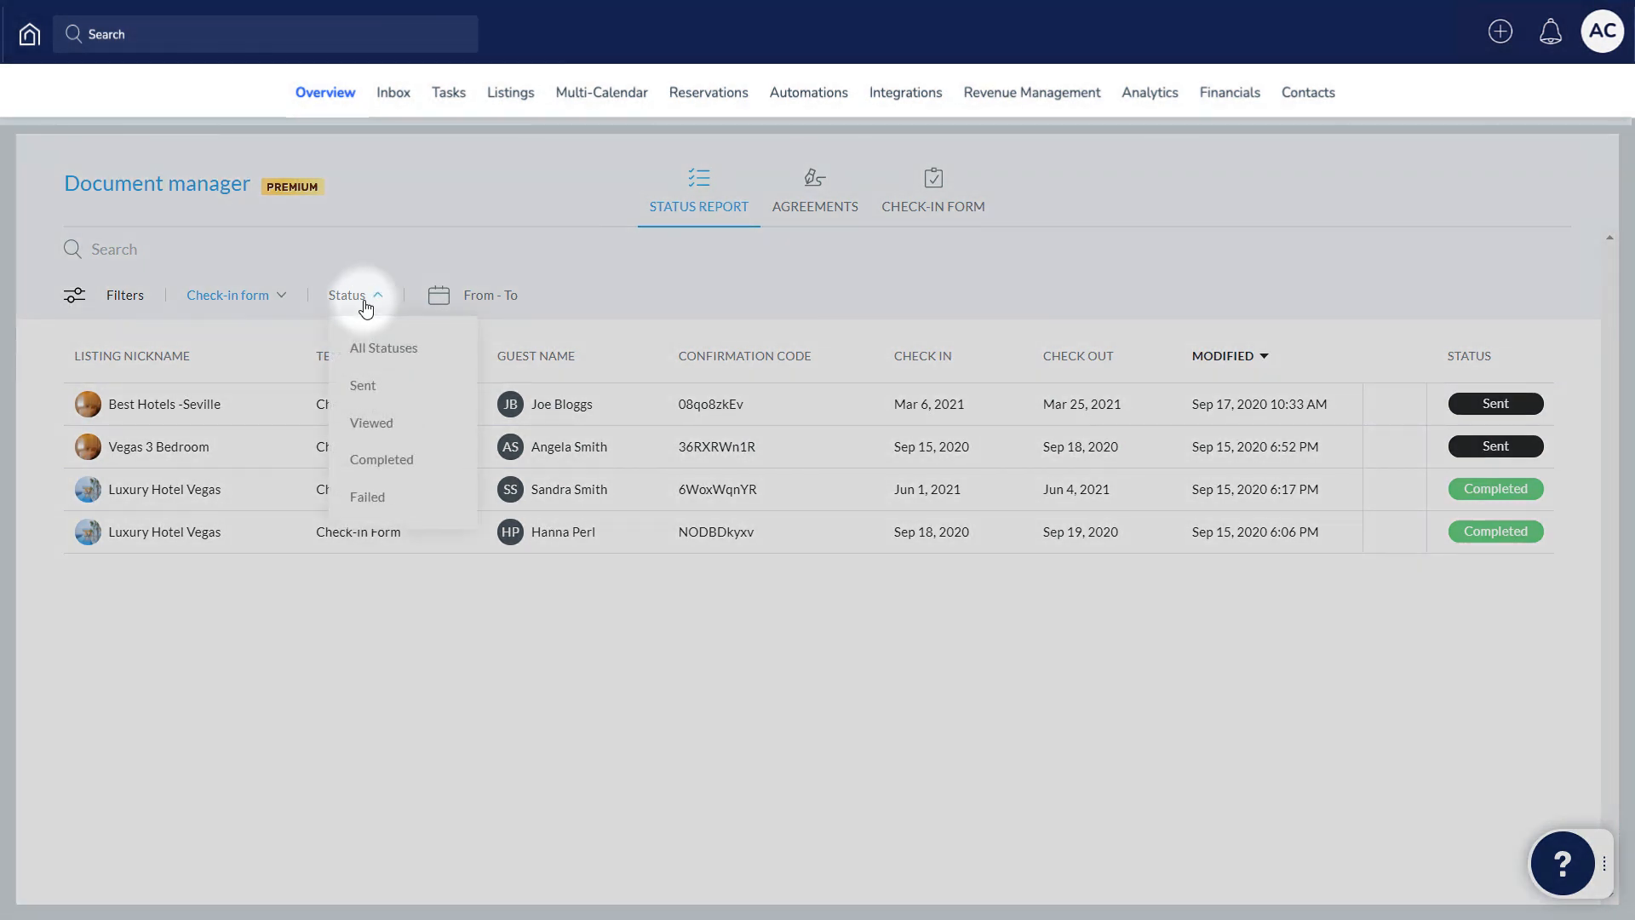
pyautogui.click(347, 295)
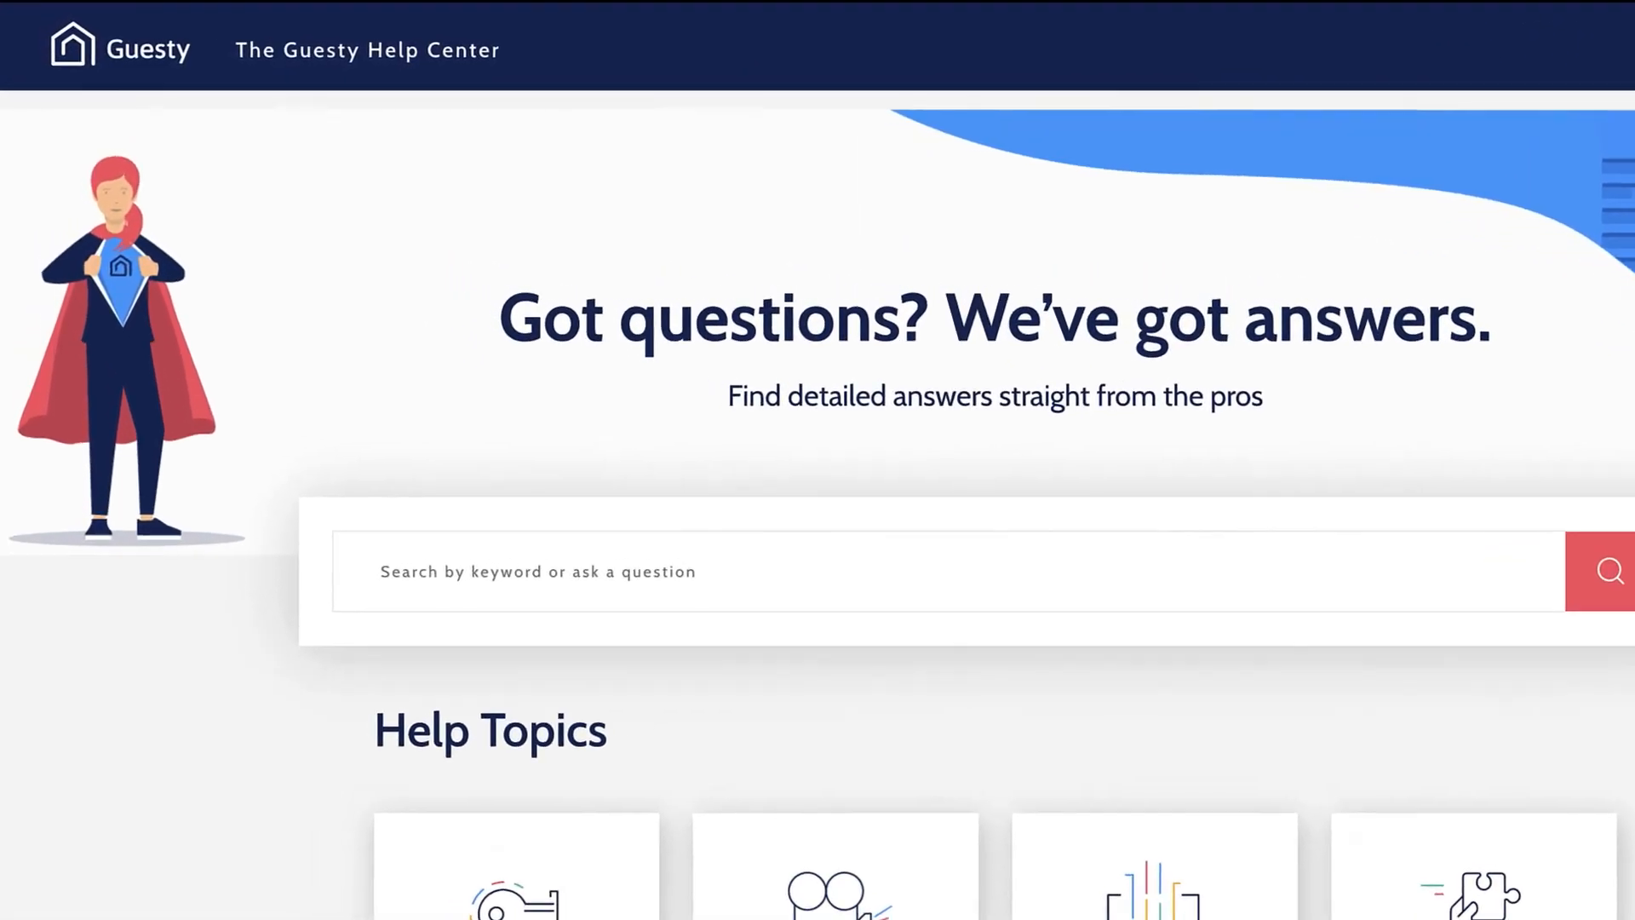
# Step: Enter "How to" into the Help Center search box
pyautogui.write('How to')
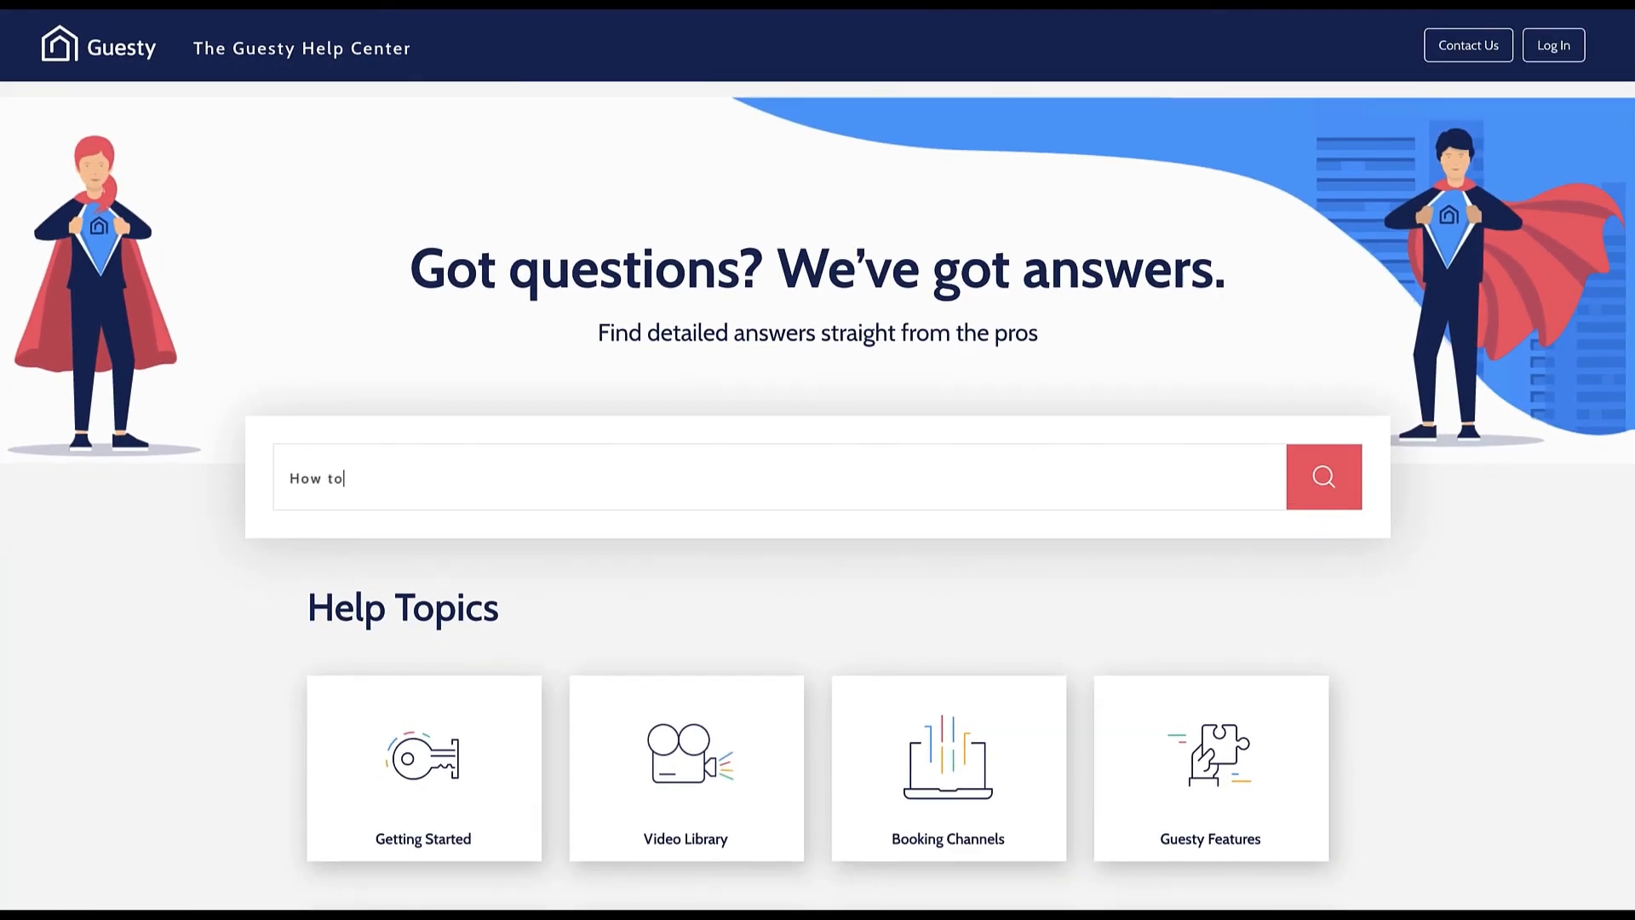